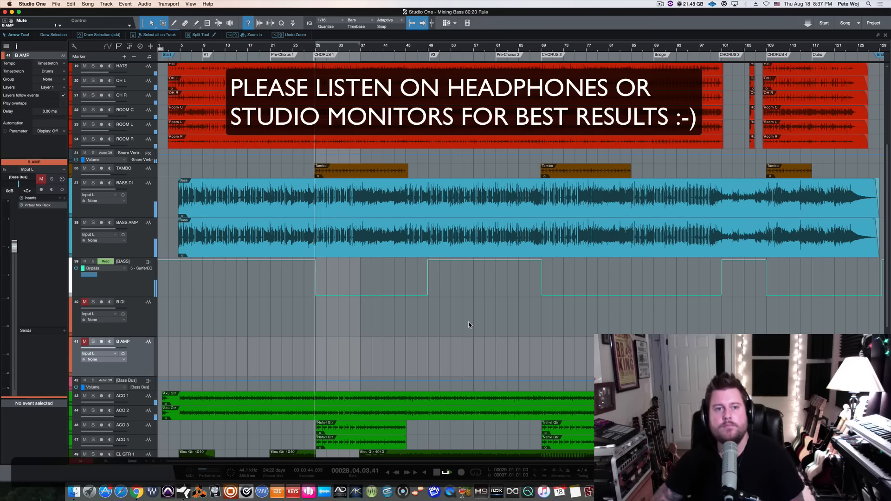
# Switch to the Console view to show every mixer channel strip and its inserts
pyautogui.click(448, 472)
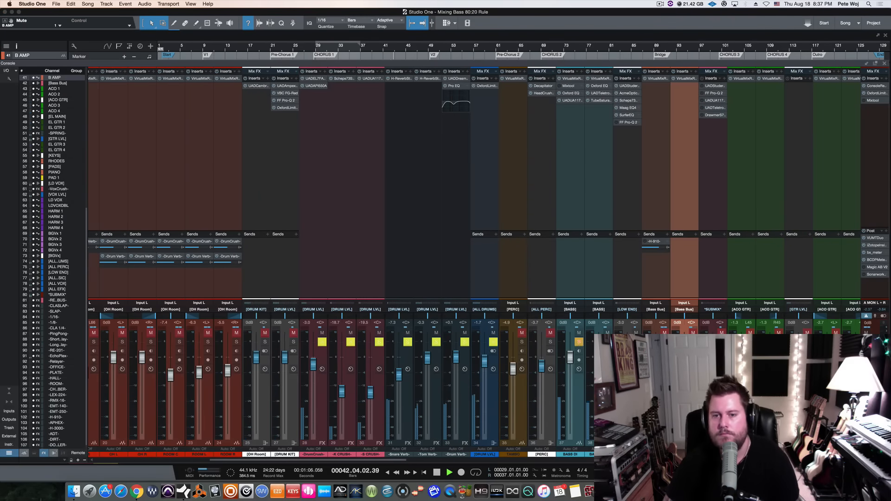
pyautogui.hscroll(3)
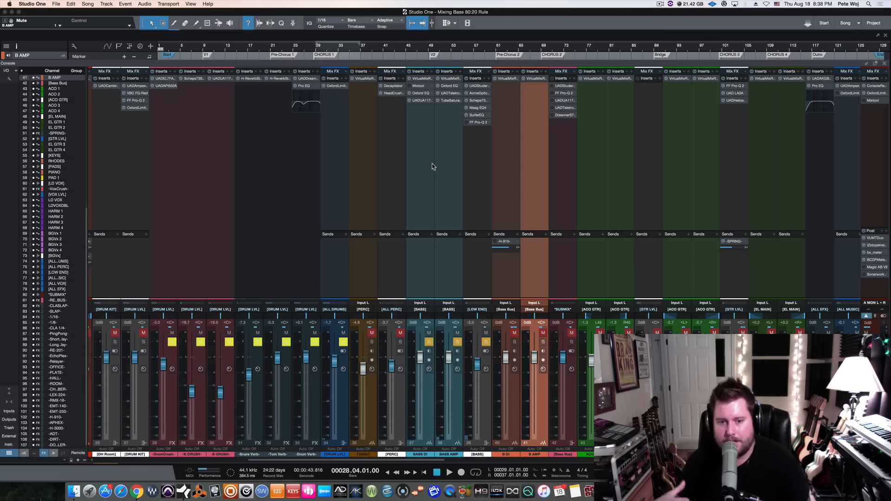
pyautogui.moveTo(429, 406)
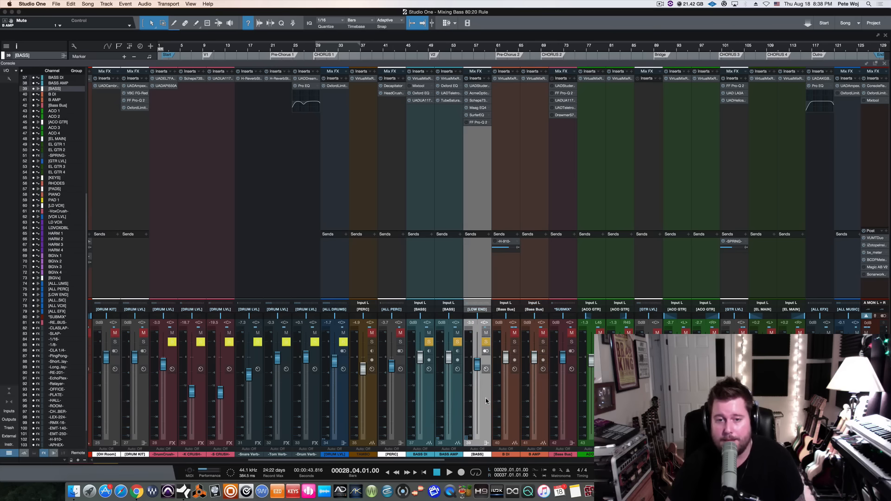
pyautogui.moveTo(514, 173)
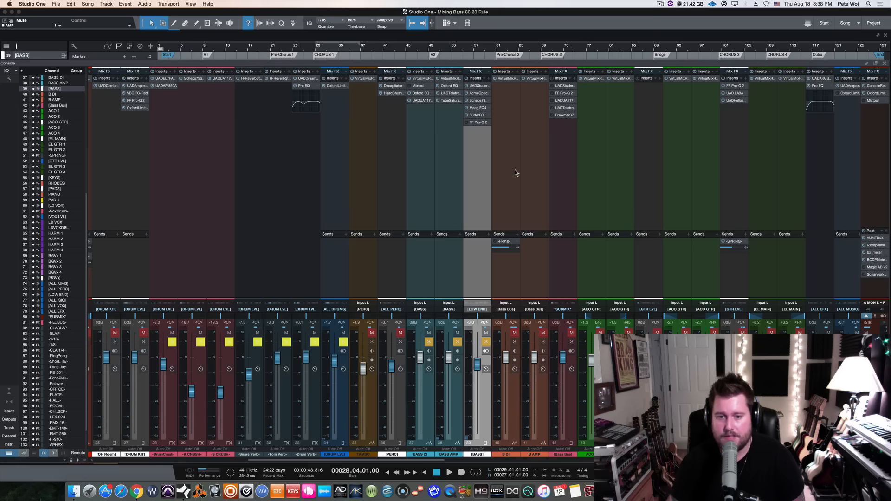
pyautogui.moveTo(512, 392)
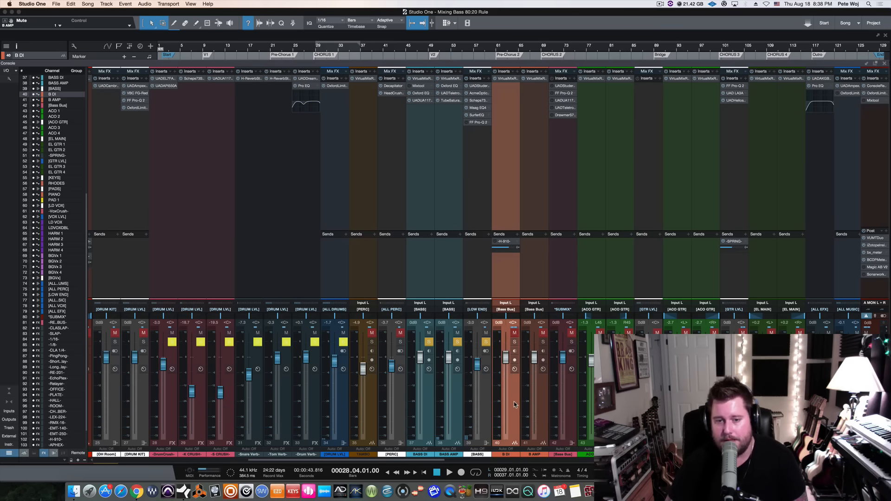
pyautogui.moveTo(545, 404)
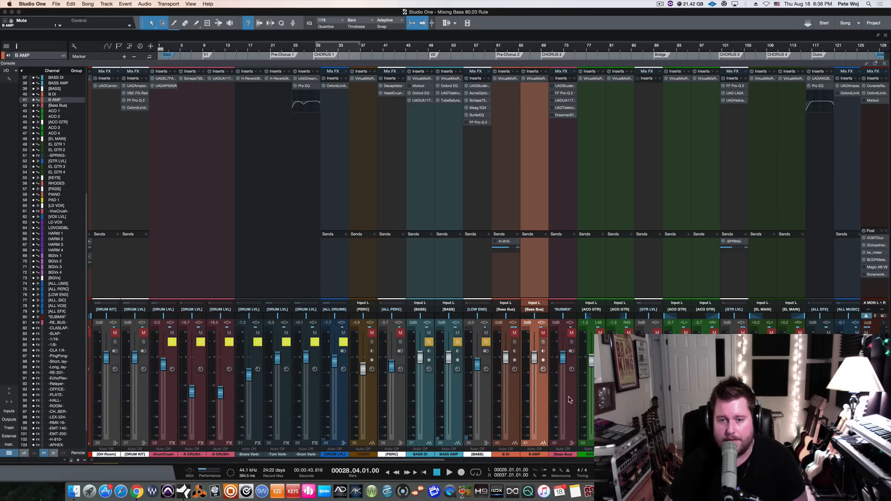
pyautogui.click(562, 370)
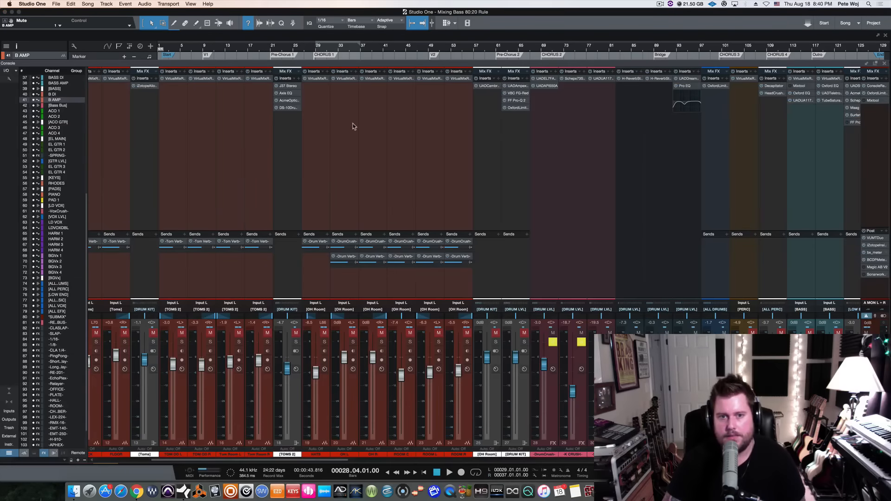
pyautogui.hscroll(3)
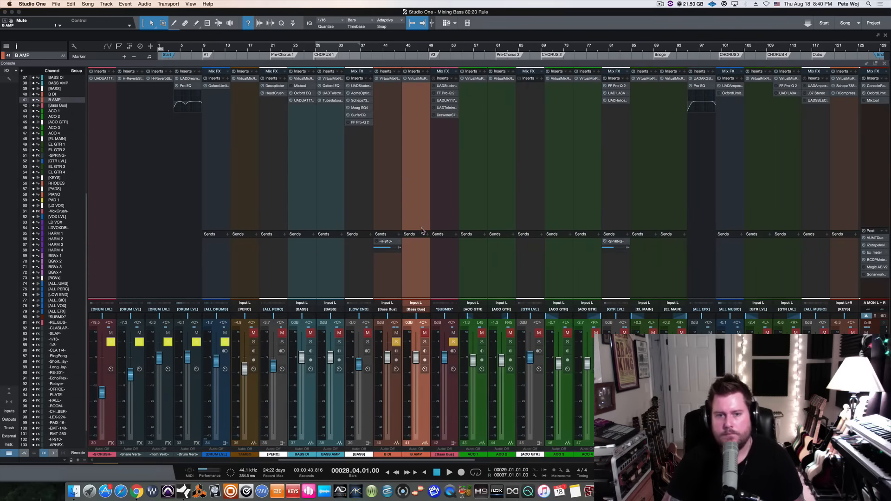
pyautogui.moveTo(400, 256)
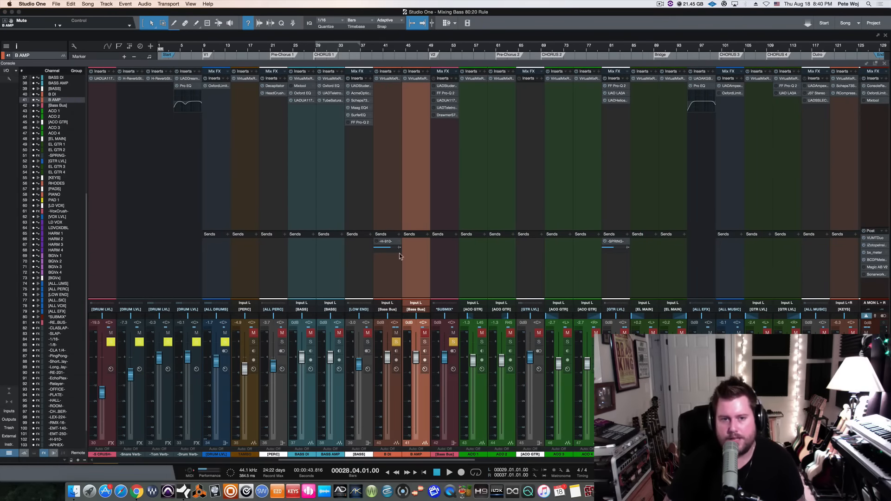
pyautogui.moveTo(431, 157)
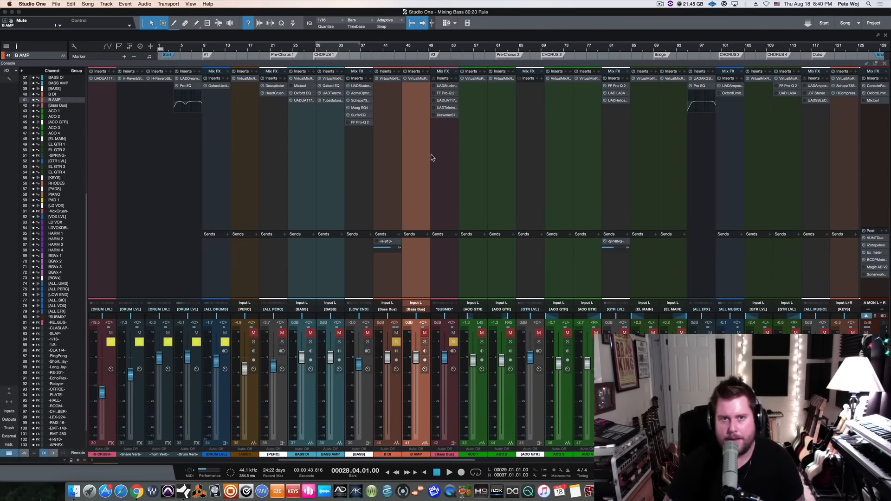
pyautogui.moveTo(381, 106)
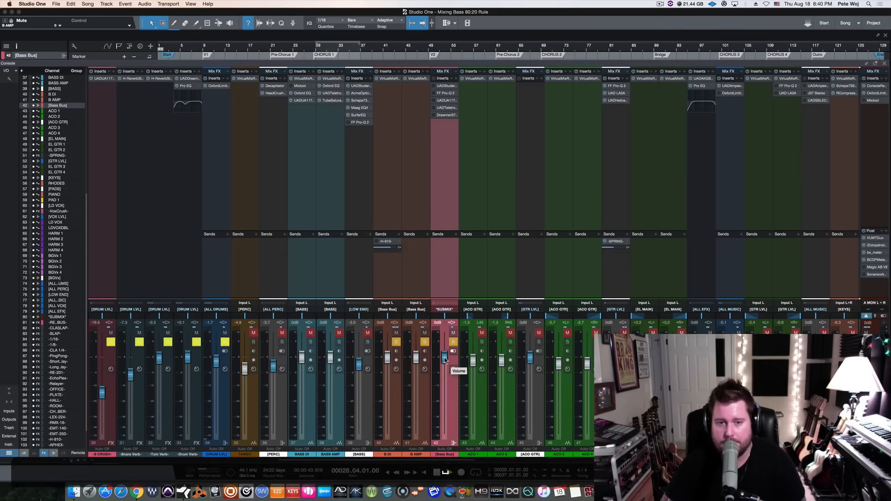
# Pull the Bass Bus fader down to compare, then return it to about -0.2 dB
pyautogui.moveTo(444, 358); pyautogui.dragTo(444, 395)
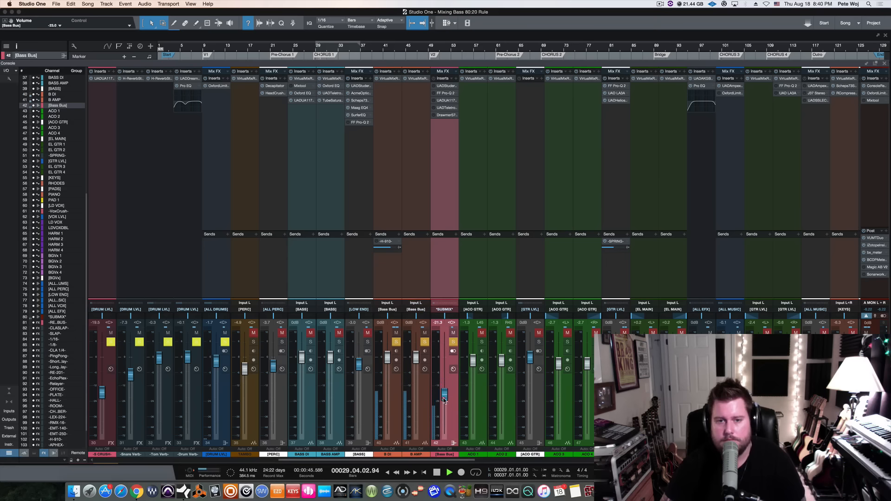
pyautogui.moveTo(444, 392); pyautogui.dragTo(444, 361)
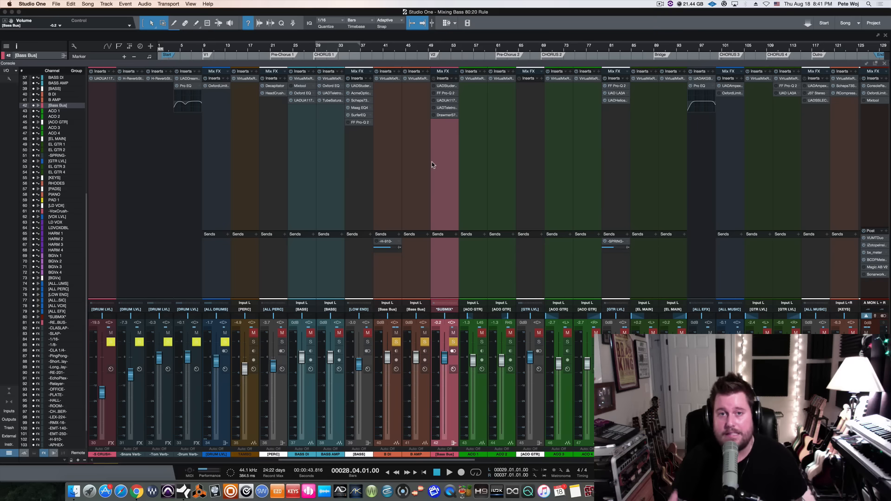
pyautogui.moveTo(466, 145)
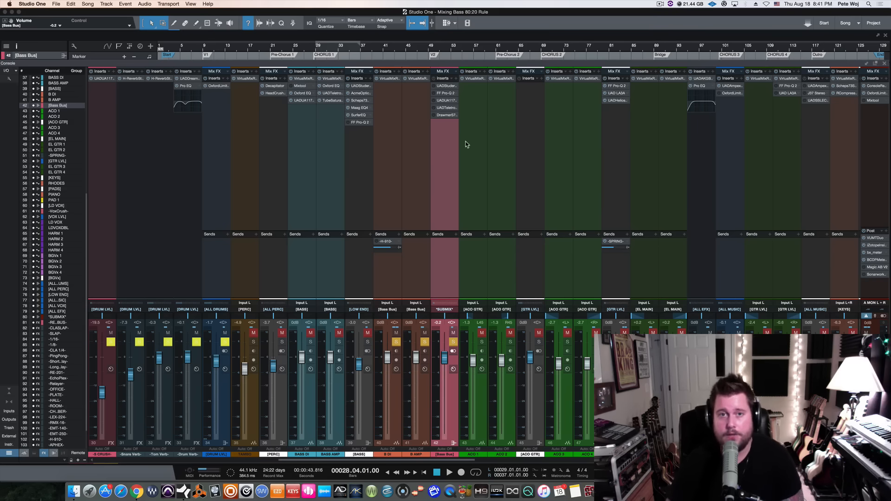
pyautogui.moveTo(447, 89)
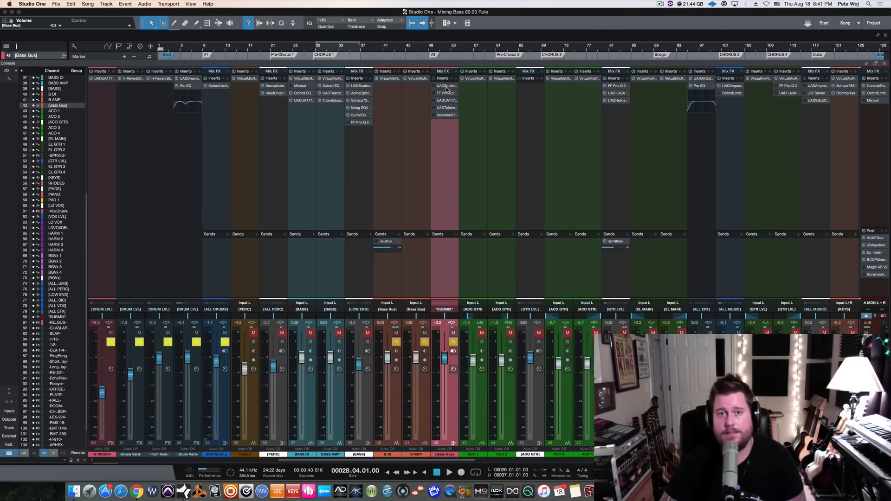
pyautogui.moveTo(407, 150)
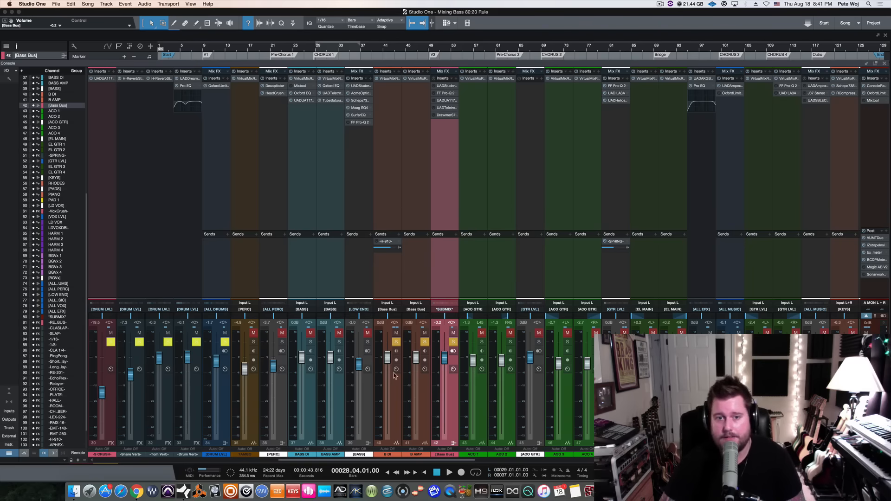
pyautogui.moveTo(438, 365)
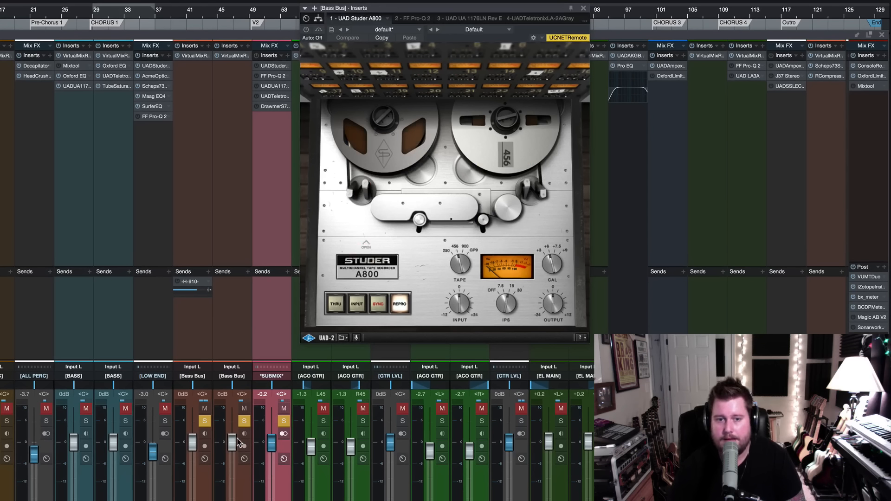
pyautogui.moveTo(203, 447)
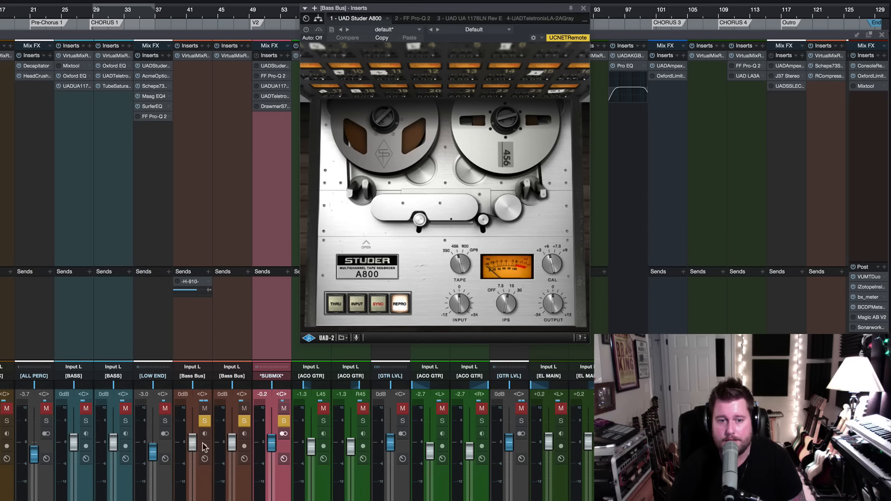
pyautogui.moveTo(234, 446)
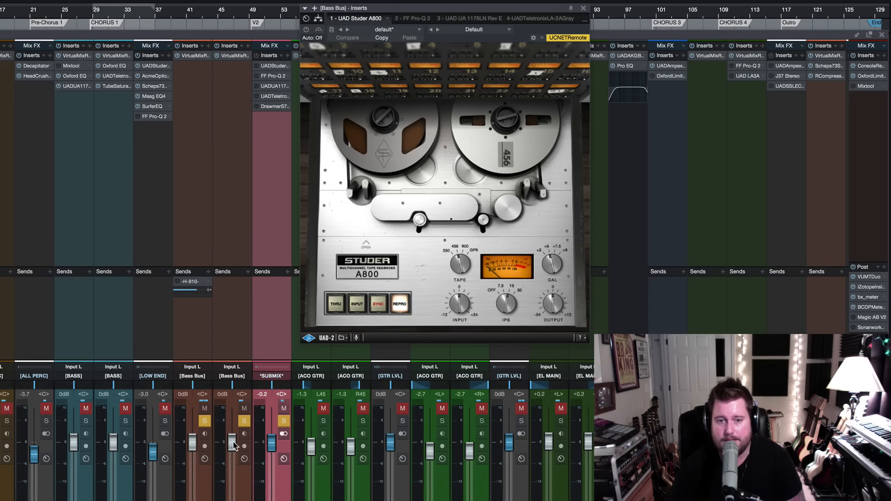
pyautogui.moveTo(279, 445)
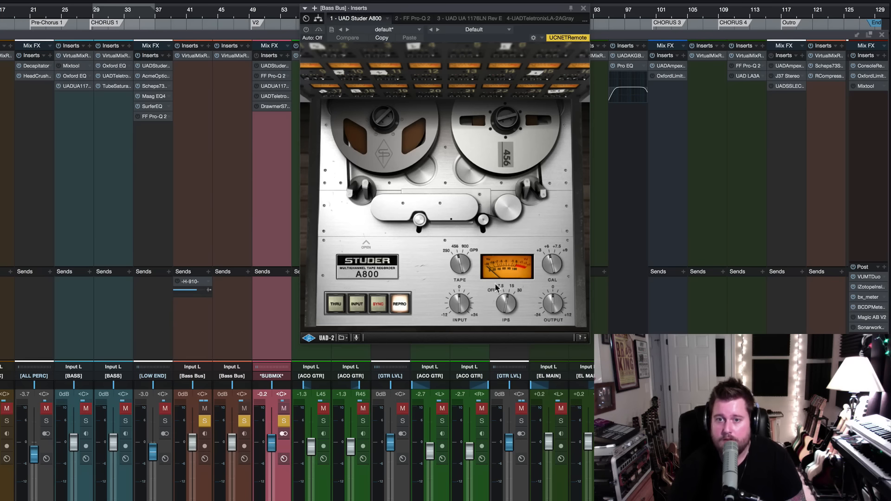
pyautogui.moveTo(472, 296)
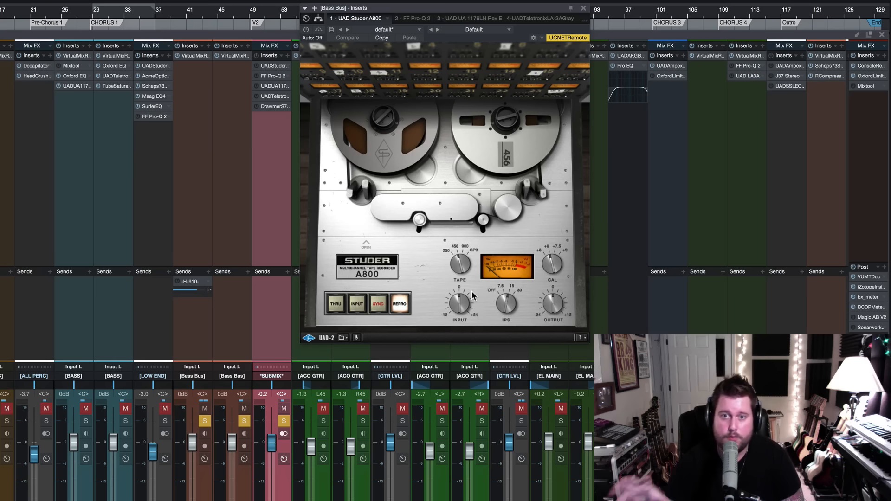
pyautogui.moveTo(486, 247)
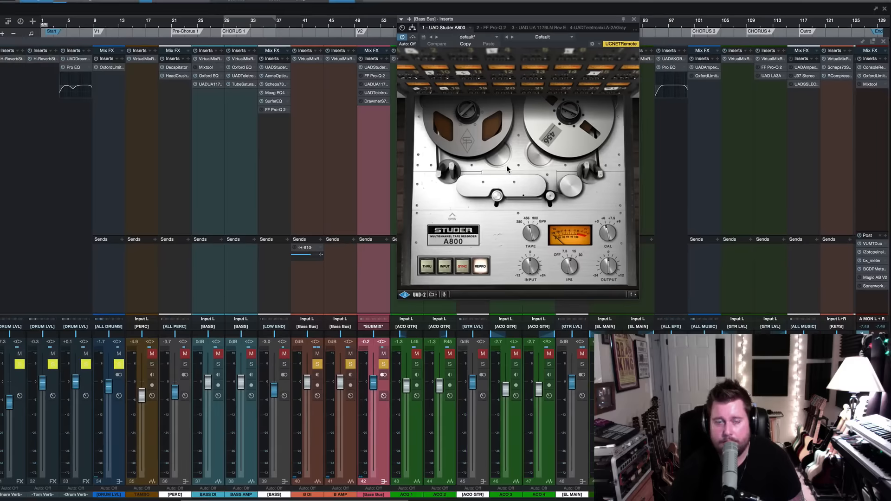
pyautogui.moveTo(348, 94)
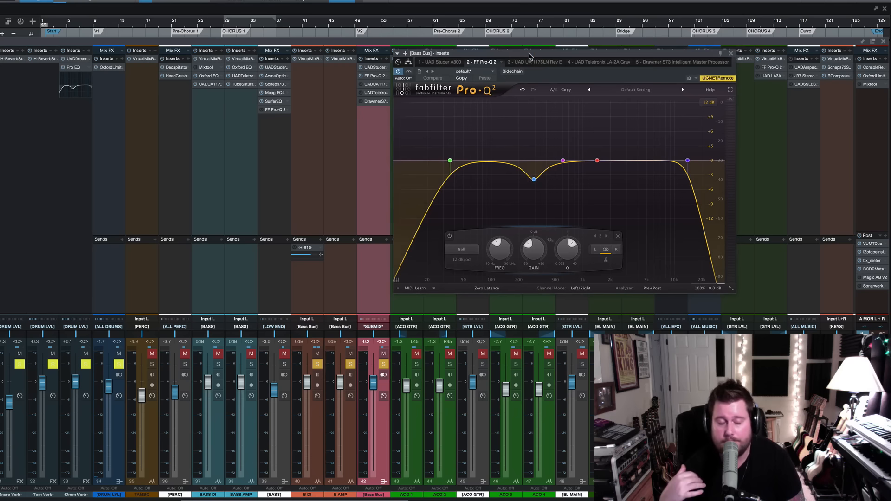
pyautogui.moveTo(549, 84)
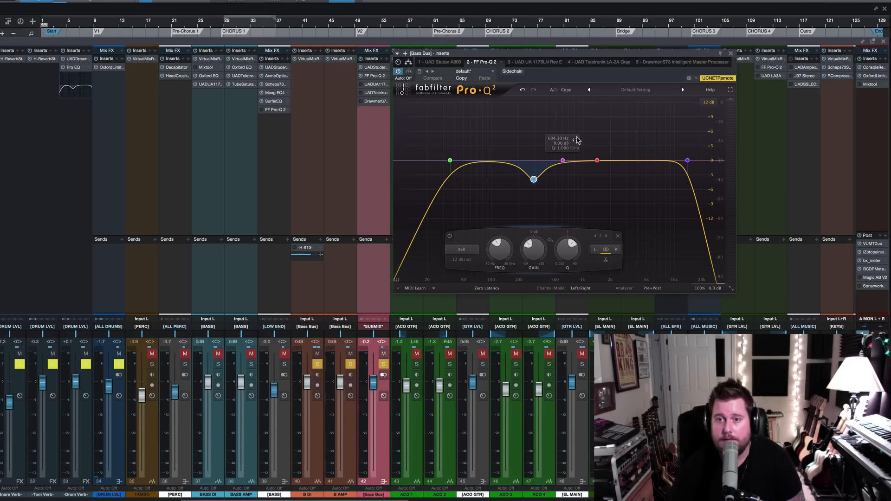
pyautogui.moveTo(631, 109)
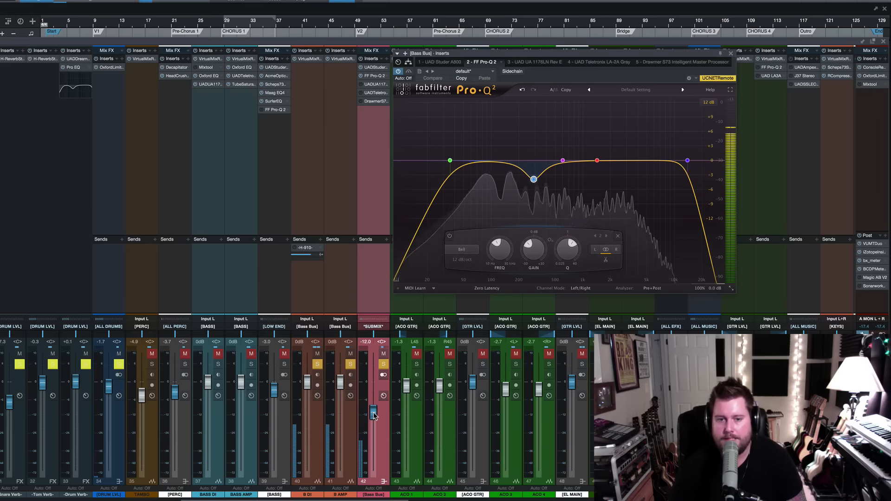
# Lower the Bass Bus volume further and nudge the level control
pyautogui.moveTo(372, 410); pyautogui.dragTo(372, 436)
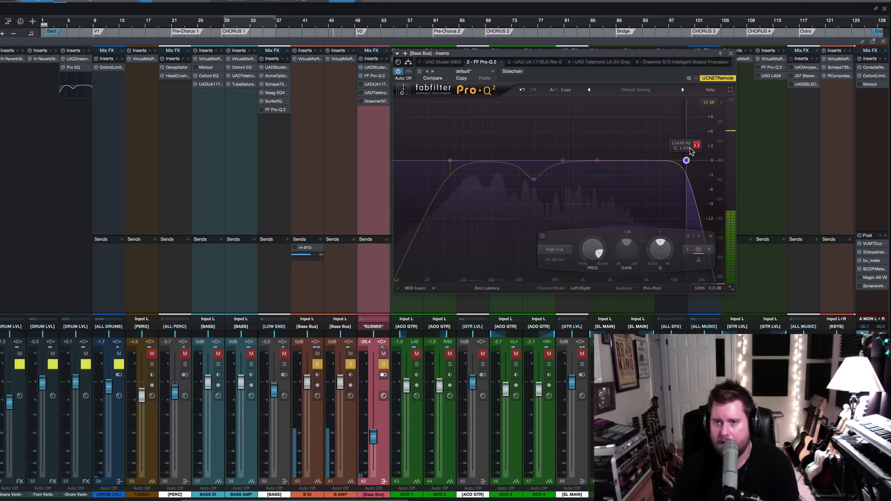
pyautogui.moveTo(686, 161); pyautogui.dragTo(673, 160)
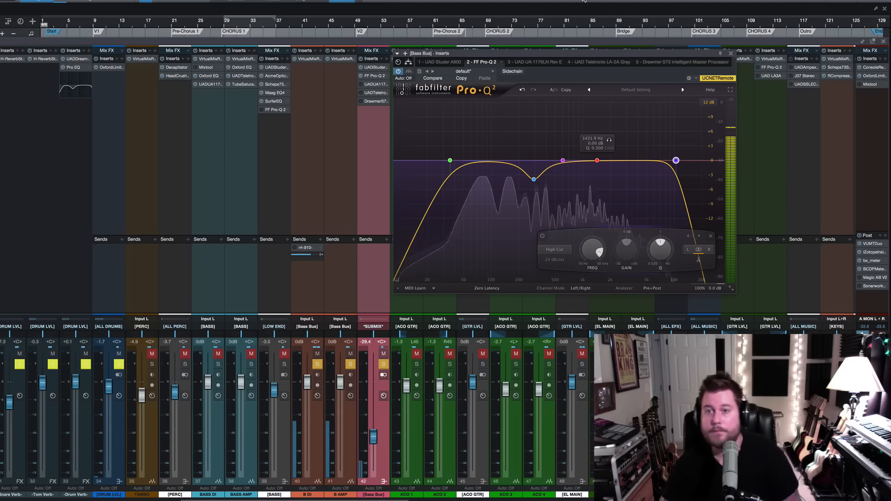
pyautogui.moveTo(449, 161)
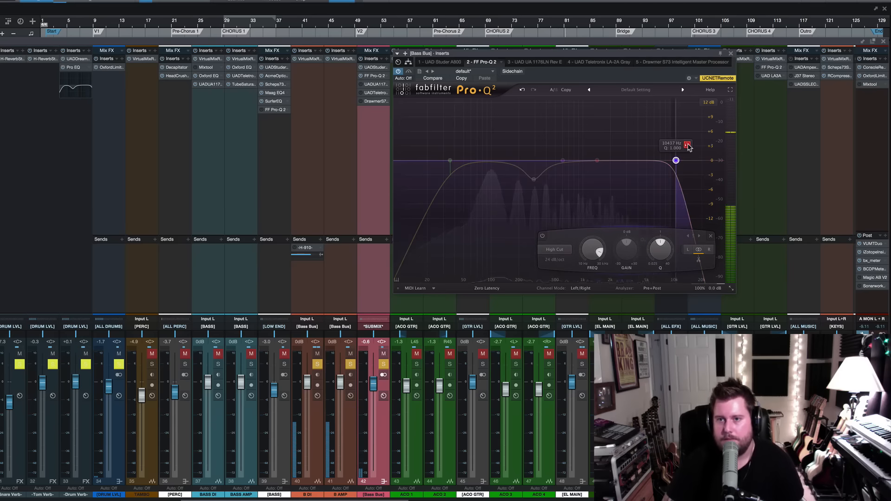
pyautogui.moveTo(676, 160); pyautogui.dragTo(671, 159)
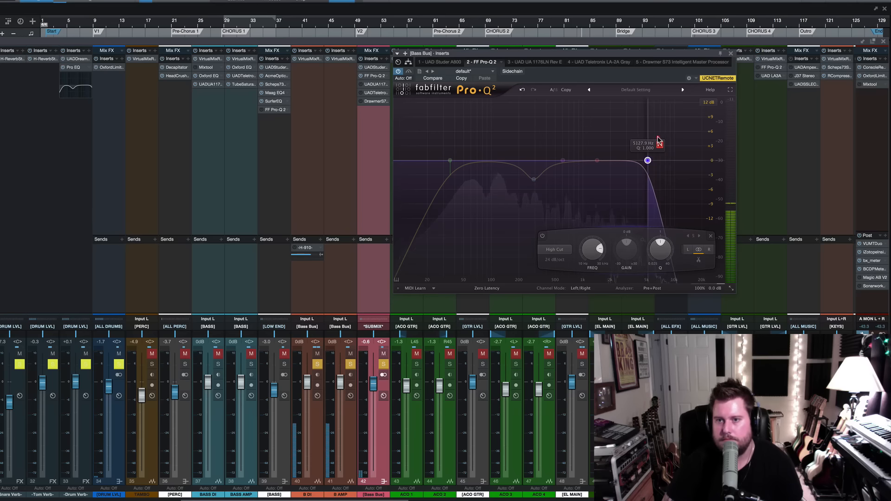
# Sweep the Pro-Q 2 high-cut frequency down and up, settling it in the upper range
pyautogui.moveTo(646, 160); pyautogui.dragTo(656, 160)
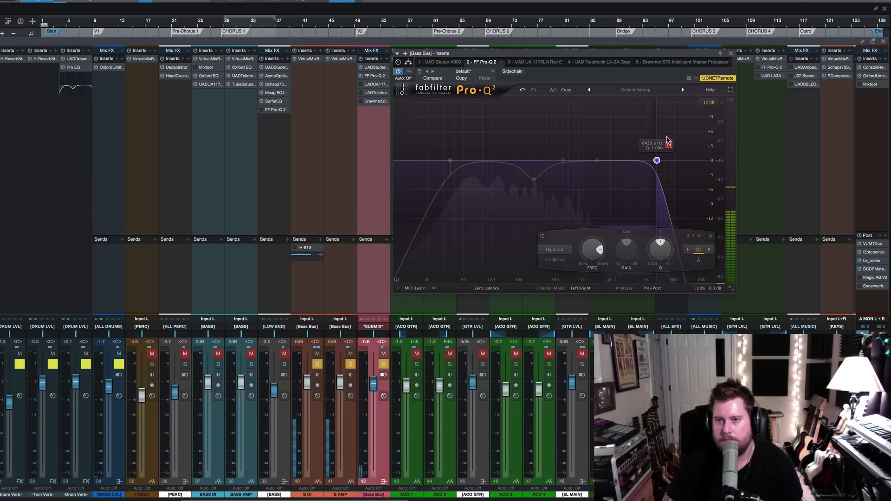
pyautogui.moveTo(656, 160); pyautogui.dragTo(641, 160)
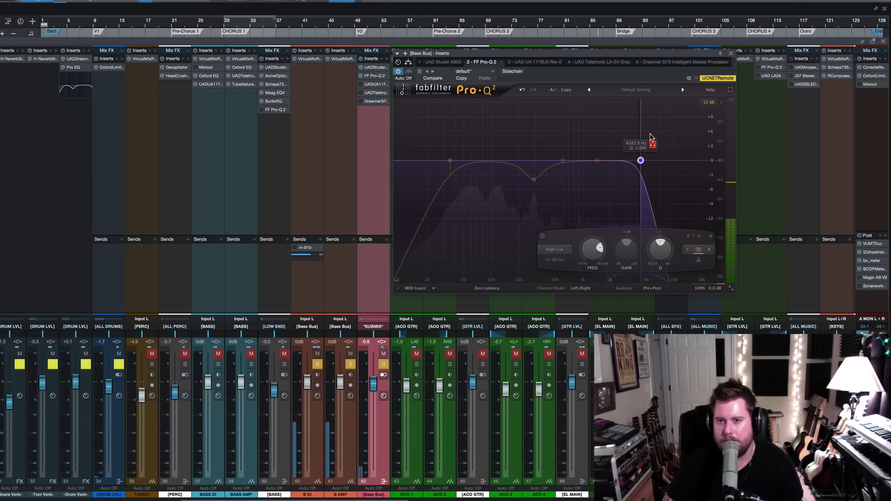
pyautogui.moveTo(640, 160); pyautogui.dragTo(637, 160)
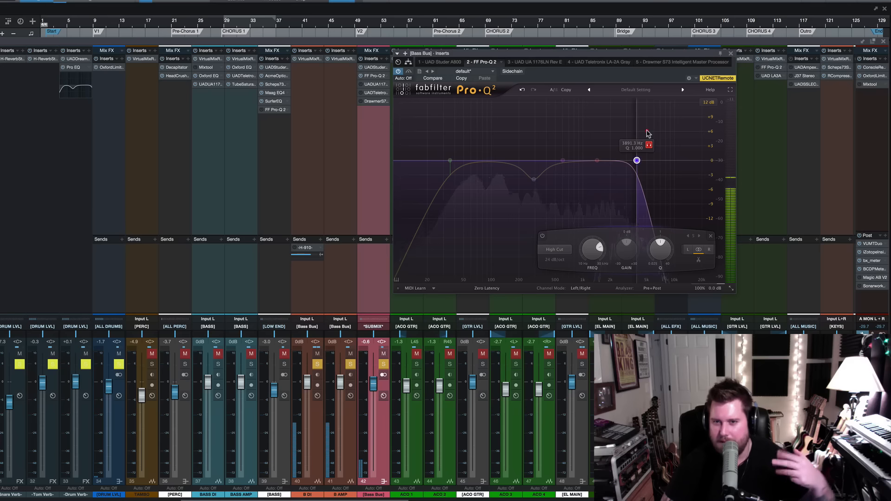
pyautogui.moveTo(636, 160); pyautogui.dragTo(641, 160)
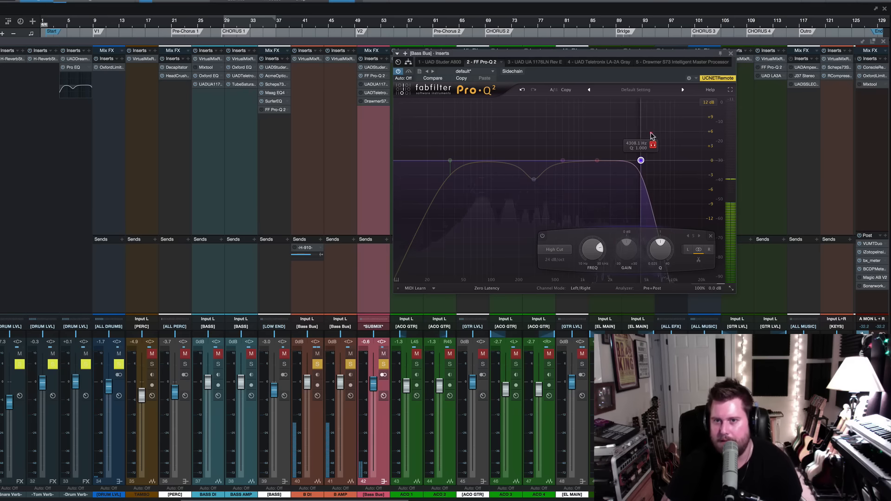
pyautogui.moveTo(641, 159); pyautogui.dragTo(662, 160)
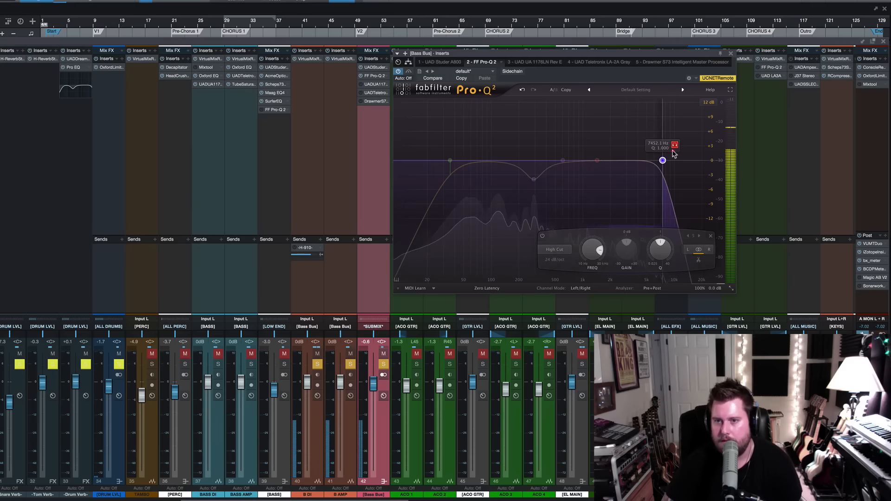
pyautogui.moveTo(662, 161); pyautogui.dragTo(671, 161)
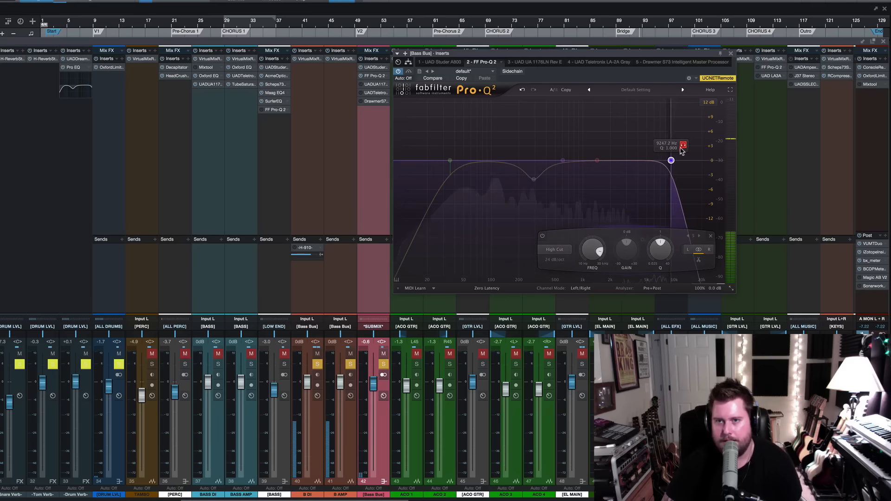
pyautogui.moveTo(671, 161); pyautogui.dragTo(669, 161)
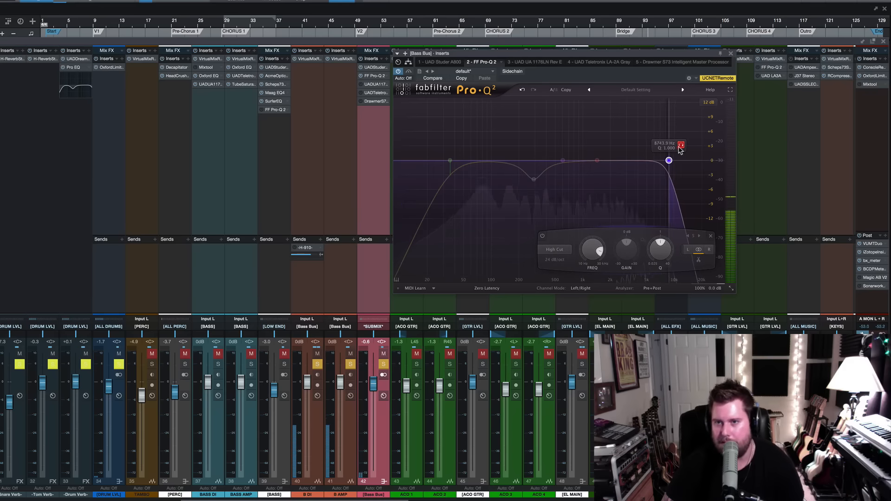
pyautogui.moveTo(668, 160); pyautogui.dragTo(664, 160)
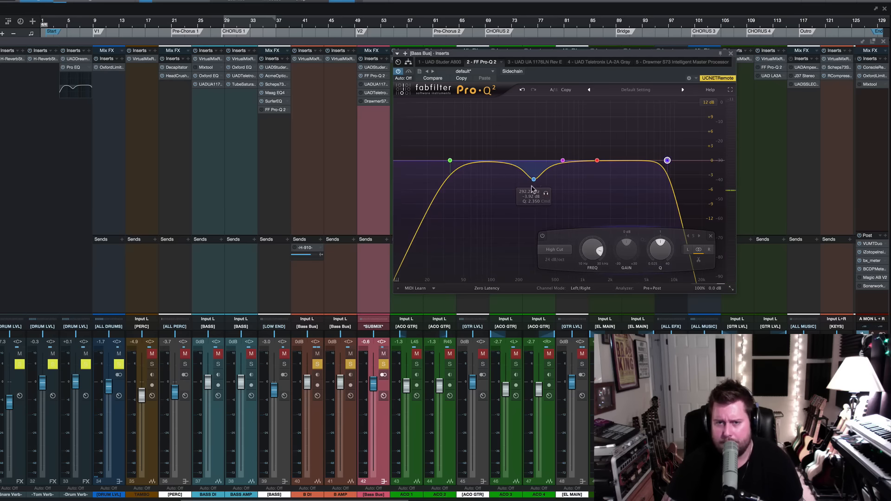
pyautogui.moveTo(517, 157)
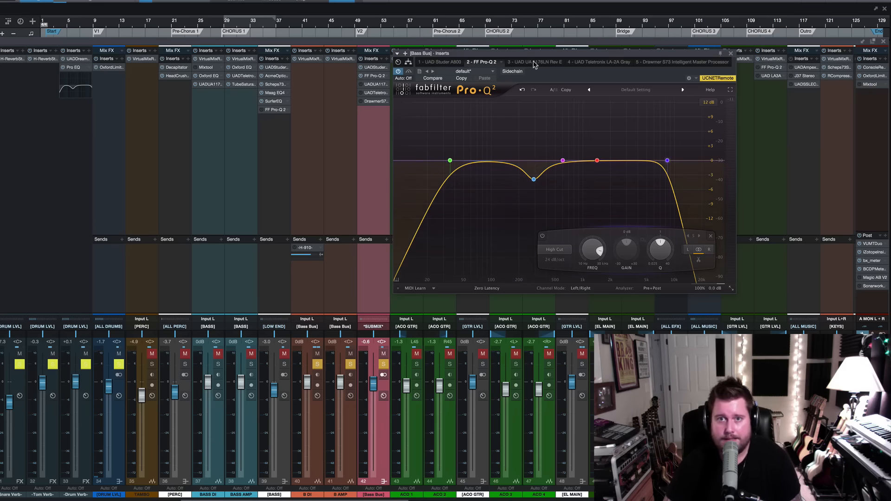
# Show the UAD 1176LN on the Bass Bus and adjust its Input drive
pyautogui.click(529, 61)
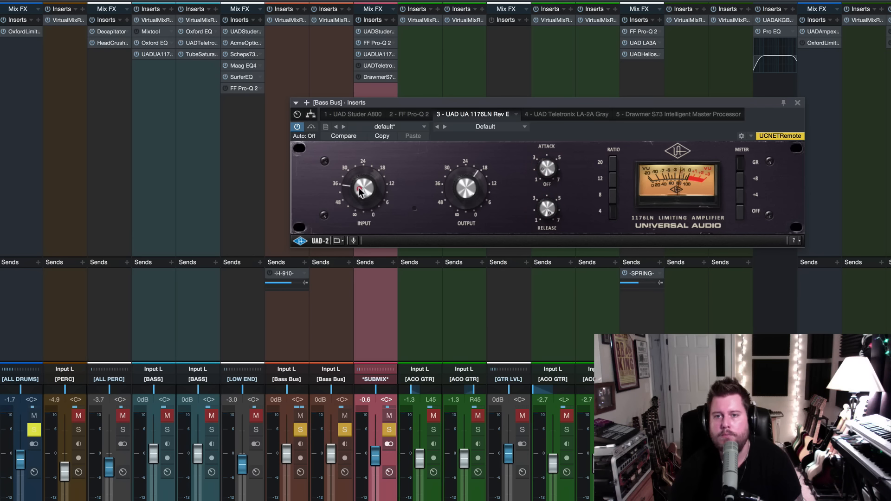
pyautogui.moveTo(358, 190); pyautogui.dragTo(358, 187)
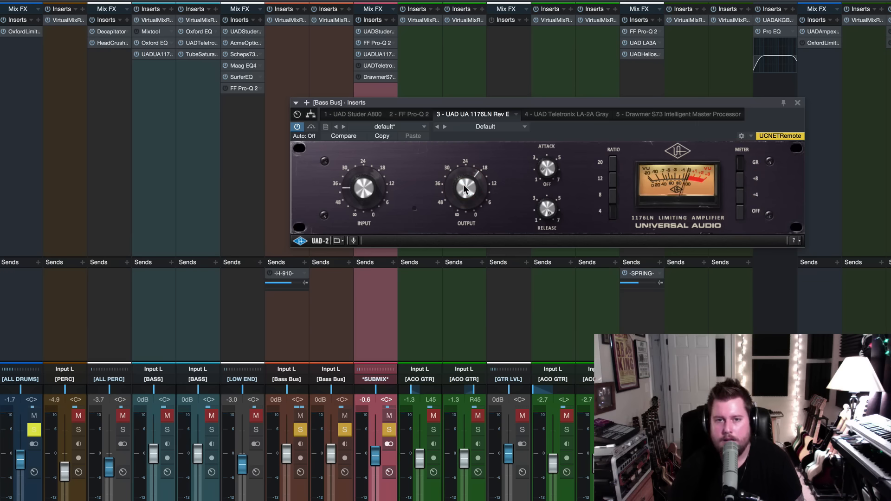
pyautogui.moveTo(646, 159)
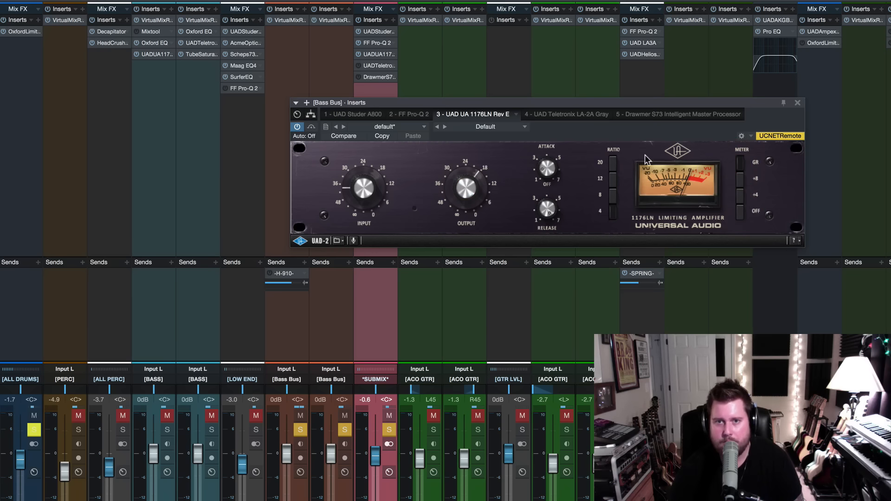
pyautogui.moveTo(568, 116)
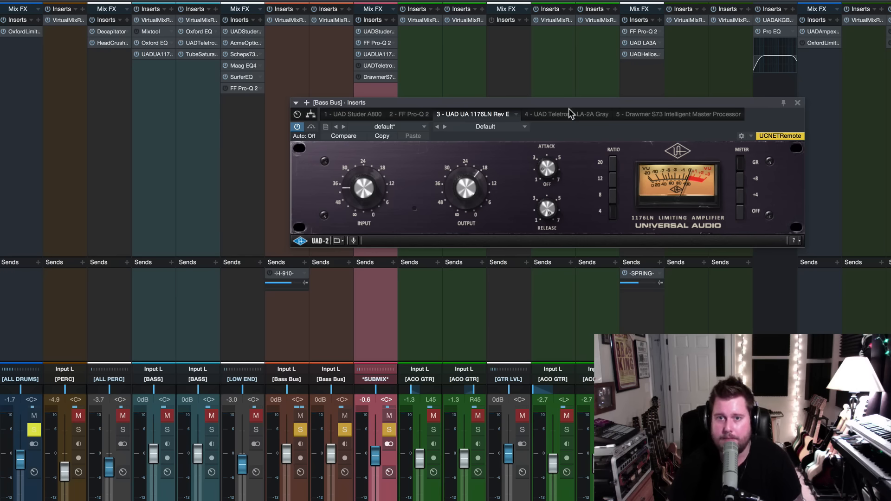
# Switch the Bass Bus inserts window to the UAD Teletronix LA-2A settings
pyautogui.click(558, 114)
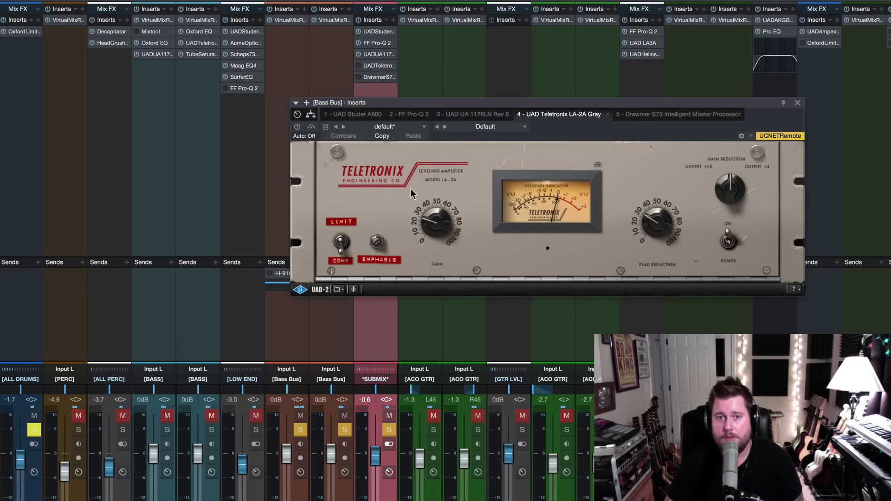
pyautogui.moveTo(595, 173)
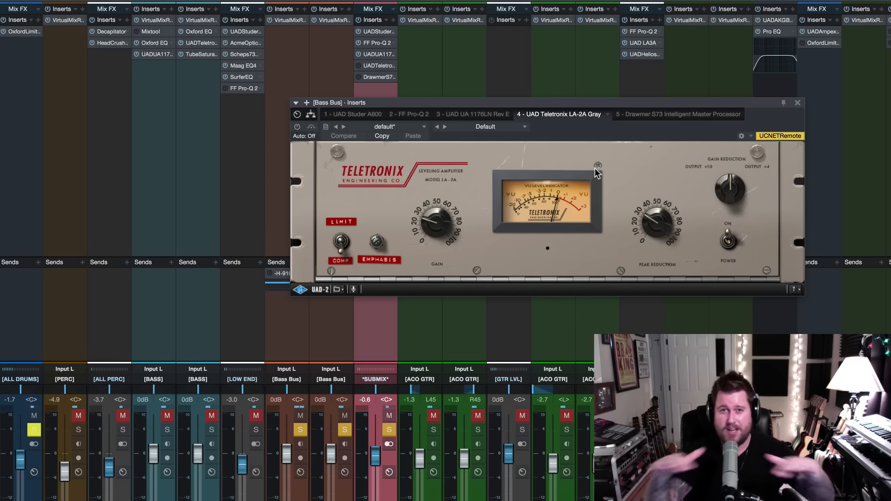
pyautogui.moveTo(613, 85)
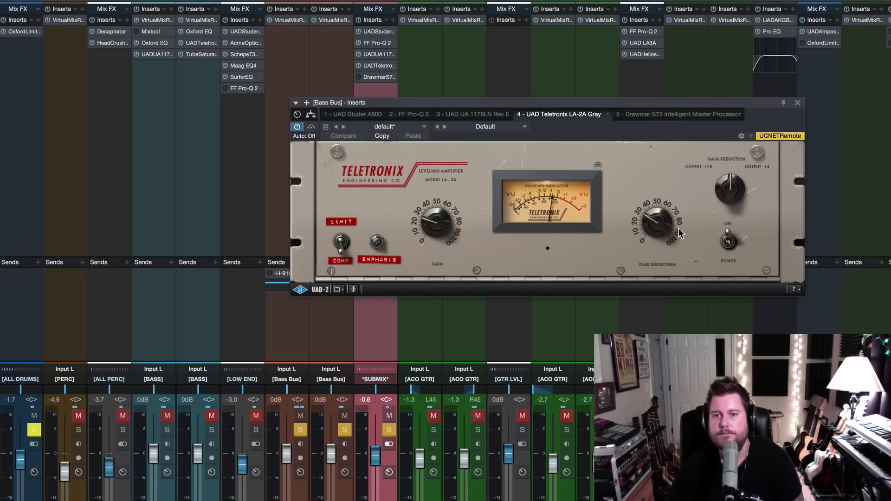
pyautogui.moveTo(624, 241)
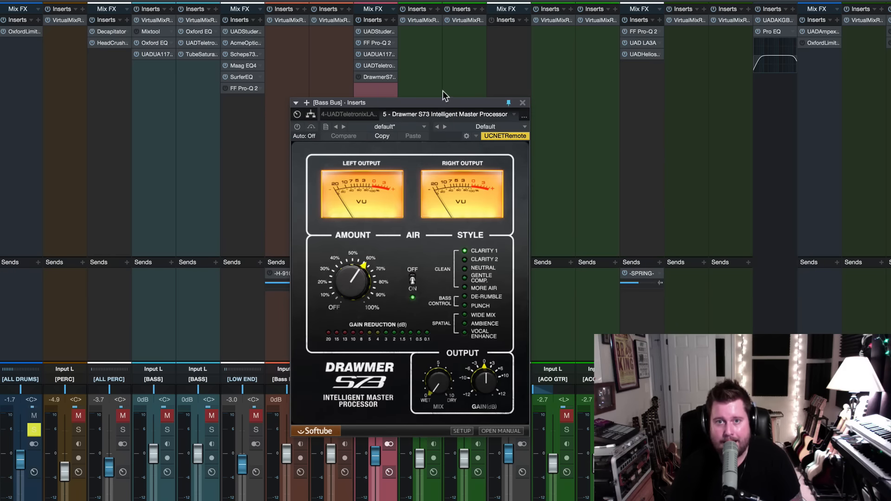
# Reposition the Drawmer S73 window, toggle its air enhancement, and compare against the original bass
pyautogui.moveTo(445, 102); pyautogui.dragTo(551, 34)
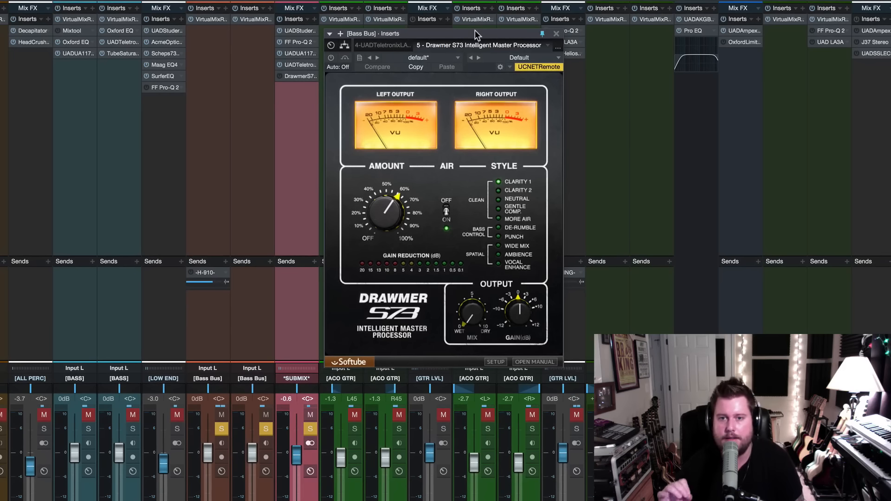
pyautogui.moveTo(473, 58)
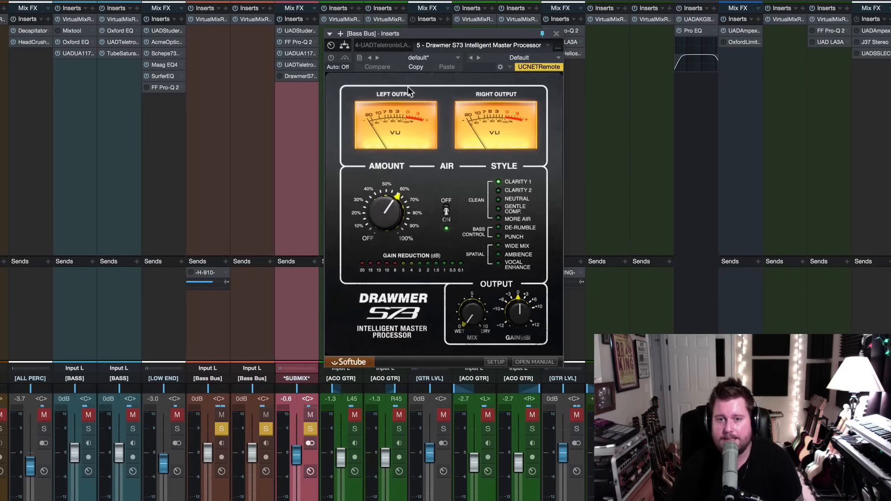
pyautogui.click(446, 220)
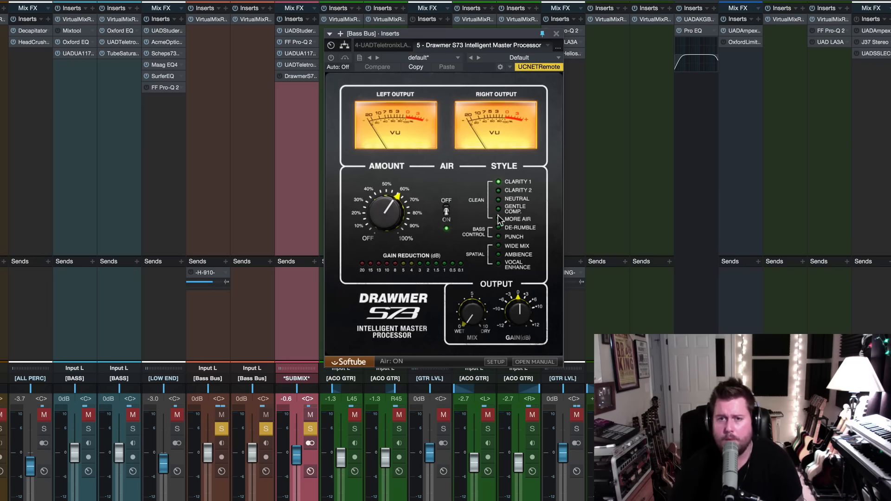
pyautogui.moveTo(512, 248)
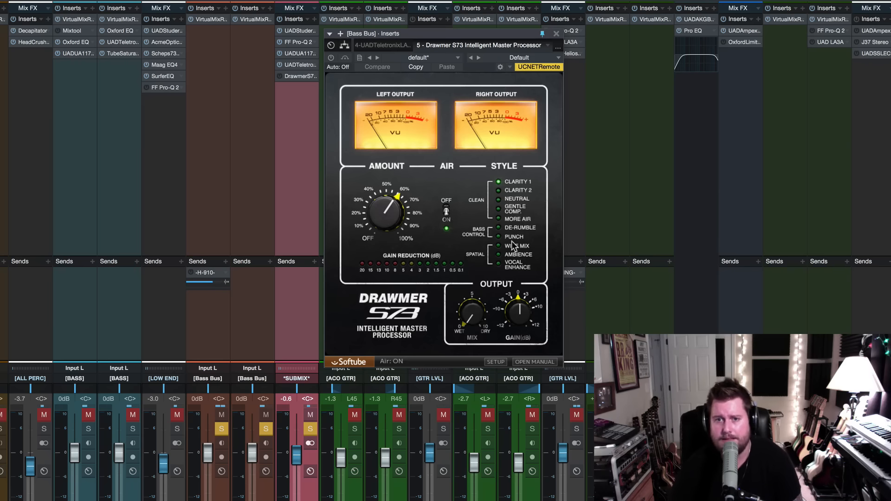
pyautogui.moveTo(504, 270)
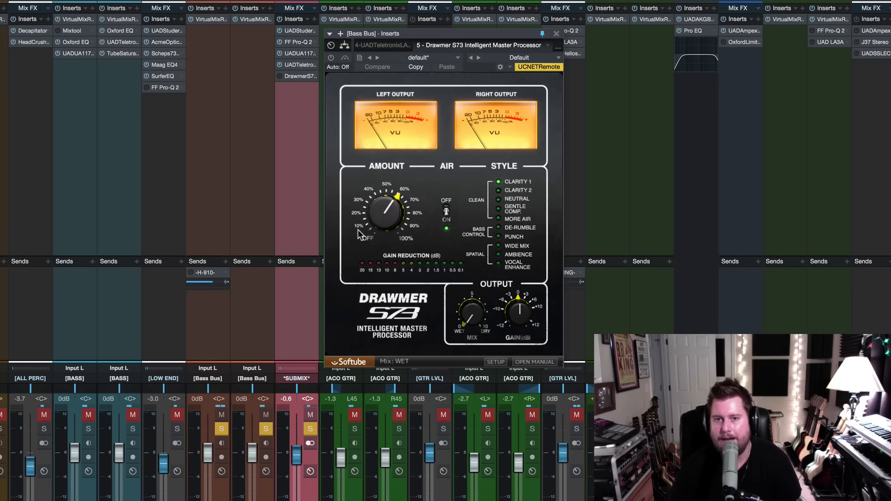
pyautogui.click(445, 220)
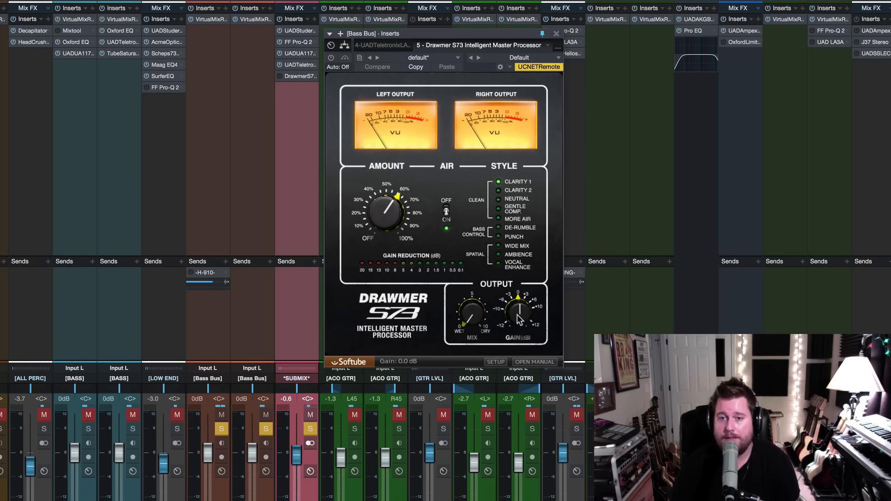
pyautogui.moveTo(512, 189)
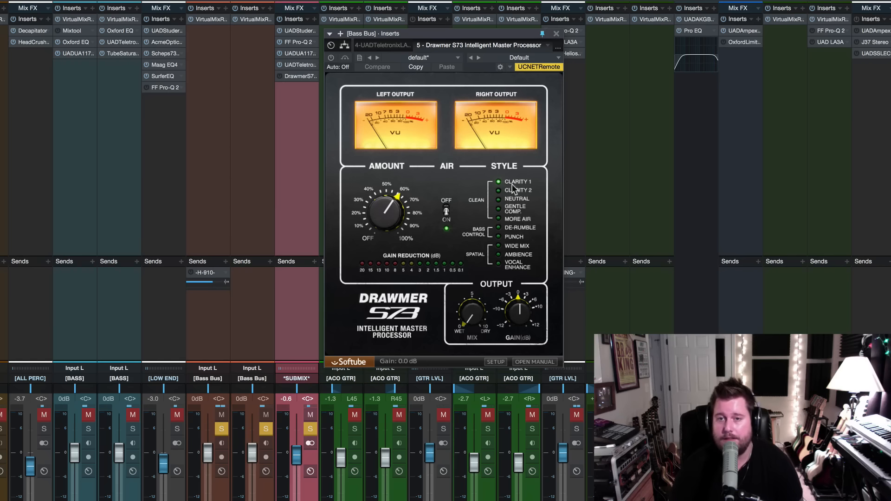
pyautogui.moveTo(520, 212)
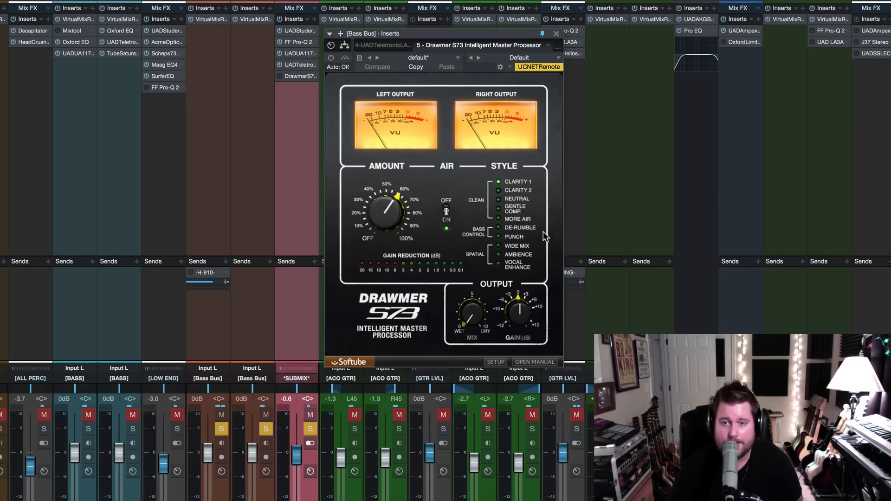
pyautogui.moveTo(512, 190)
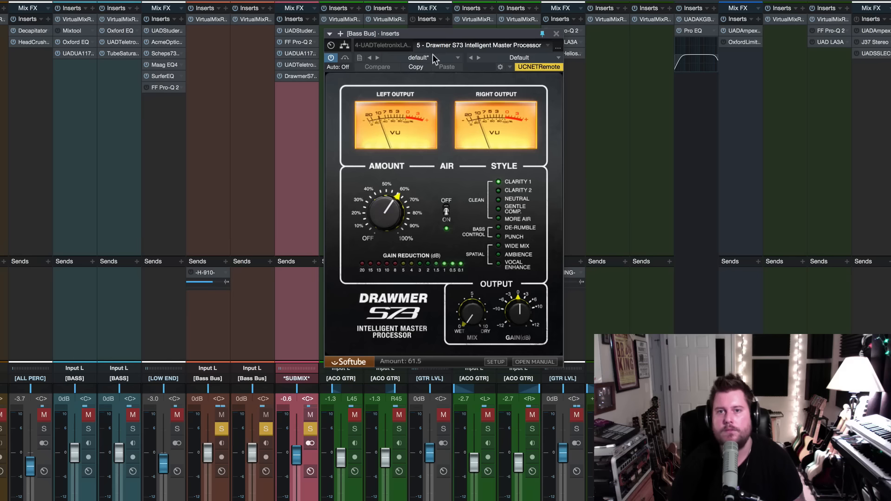
pyautogui.moveTo(464, 149)
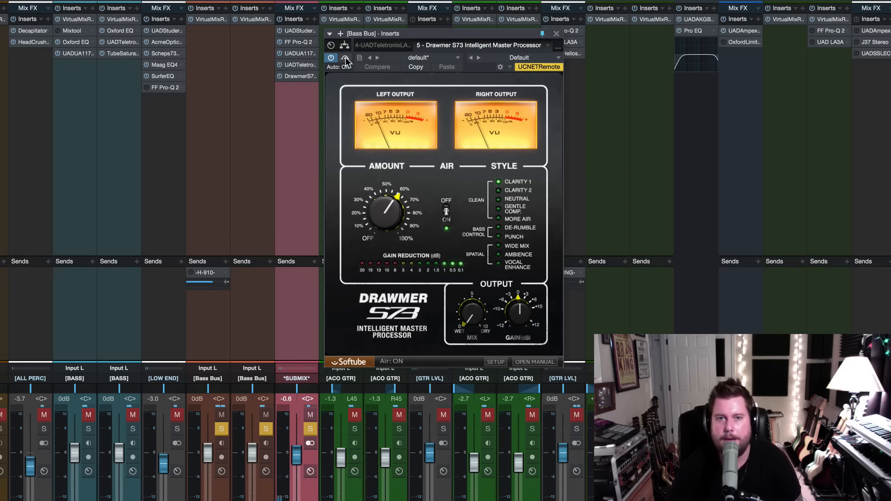
pyautogui.click(344, 58)
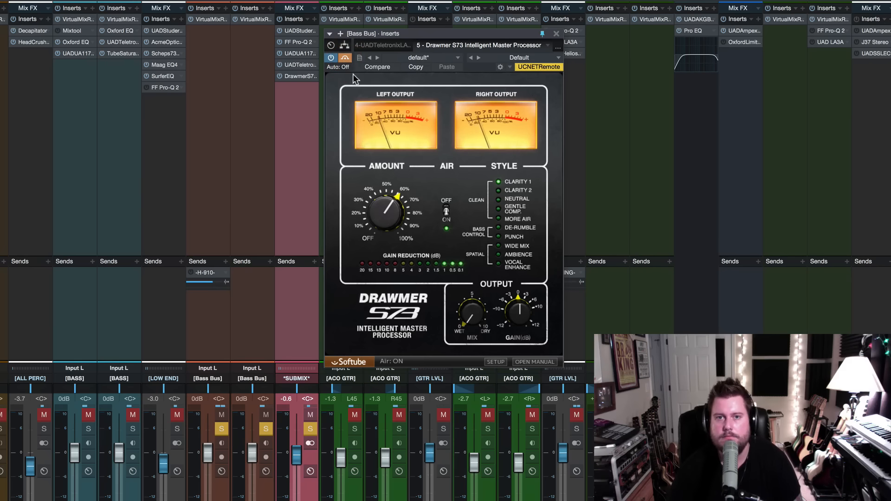
pyautogui.moveTo(345, 58)
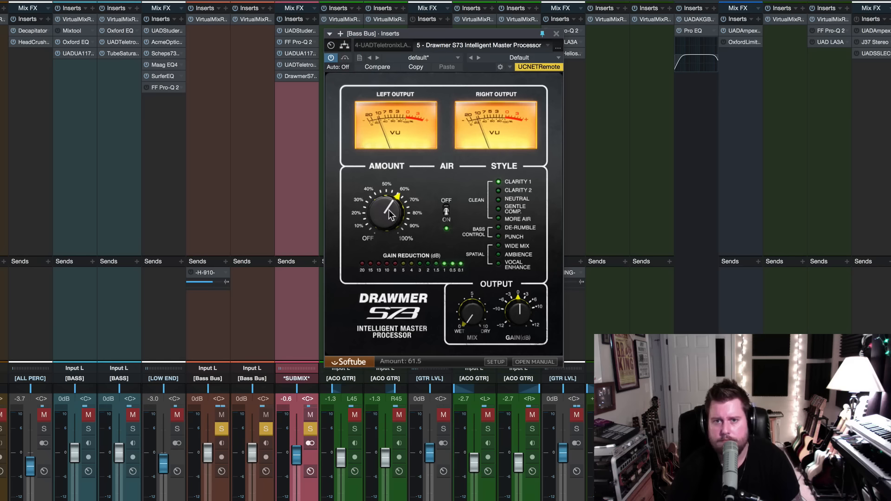
# Raise the Drawmer S73 Amount to about 87, then settle it around 62
pyautogui.moveTo(385, 213); pyautogui.dragTo(398, 219)
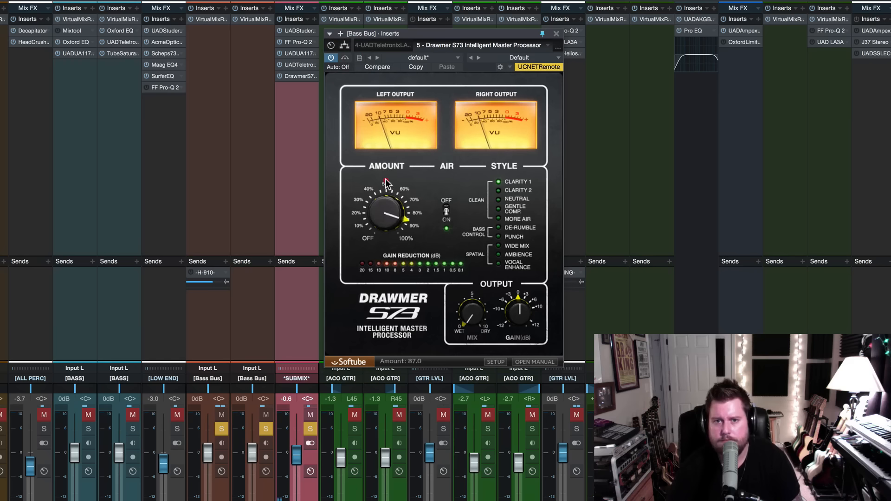
pyautogui.moveTo(386, 202); pyautogui.dragTo(395, 205)
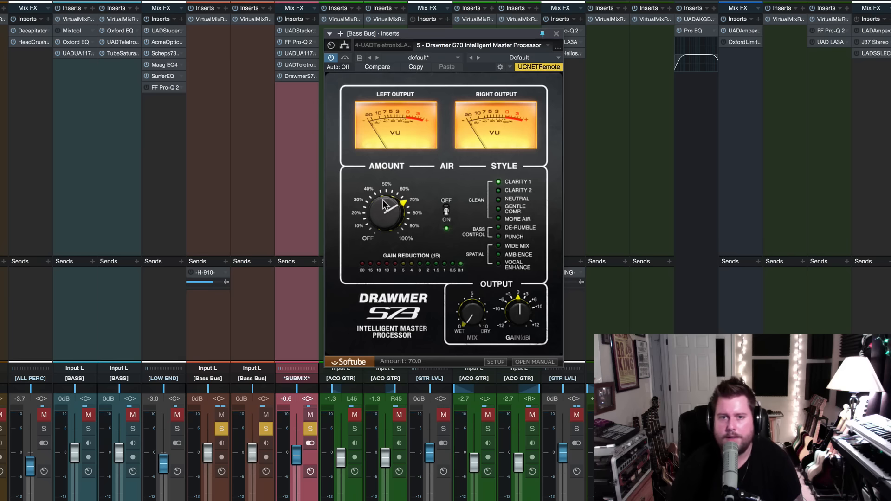
pyautogui.moveTo(386, 213); pyautogui.dragTo(386, 219)
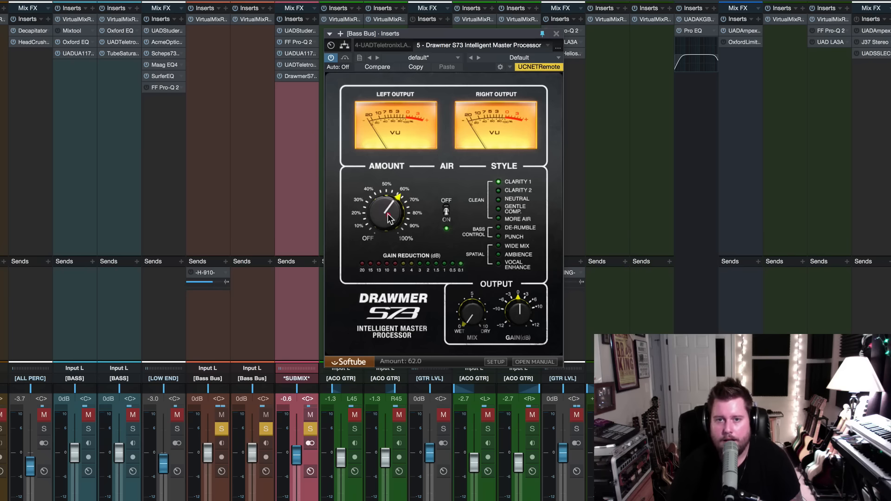
pyautogui.moveTo(387, 213); pyautogui.dragTo(388, 211)
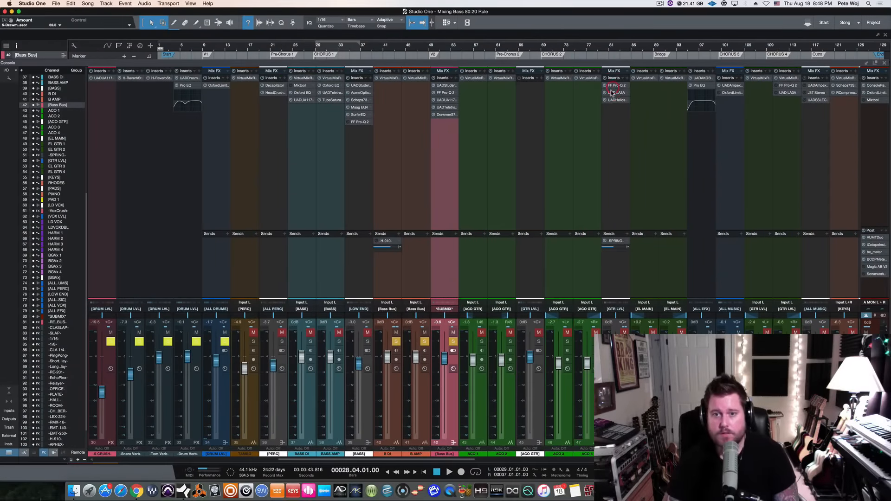
pyautogui.moveTo(464, 142)
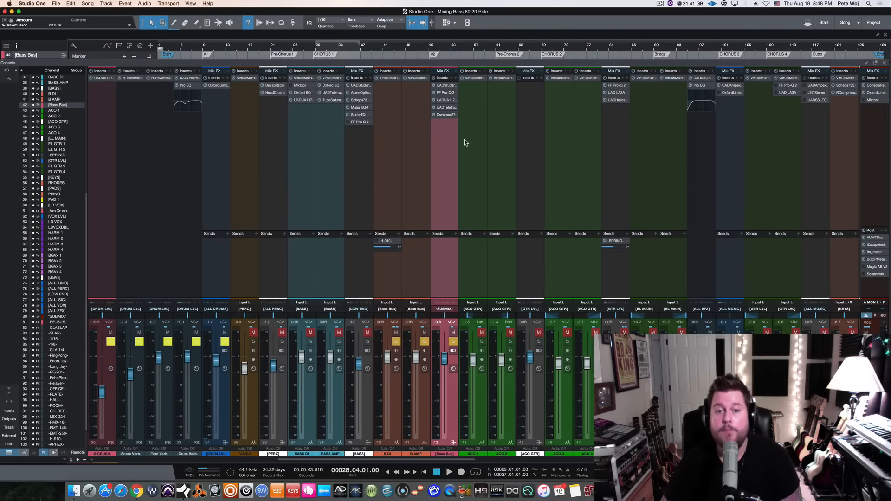
pyautogui.moveTo(405, 129)
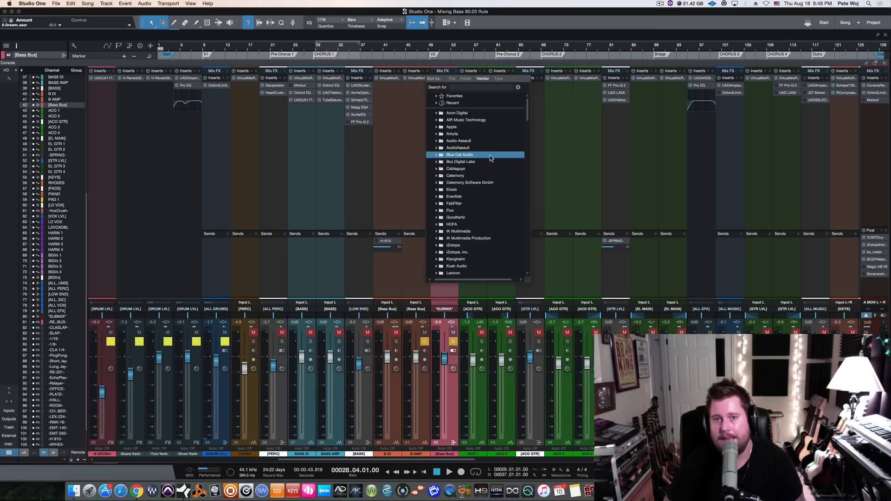
# Scroll the vendor-sorted insert list toward the UAD Ampeg B15N
pyautogui.scroll(-3)
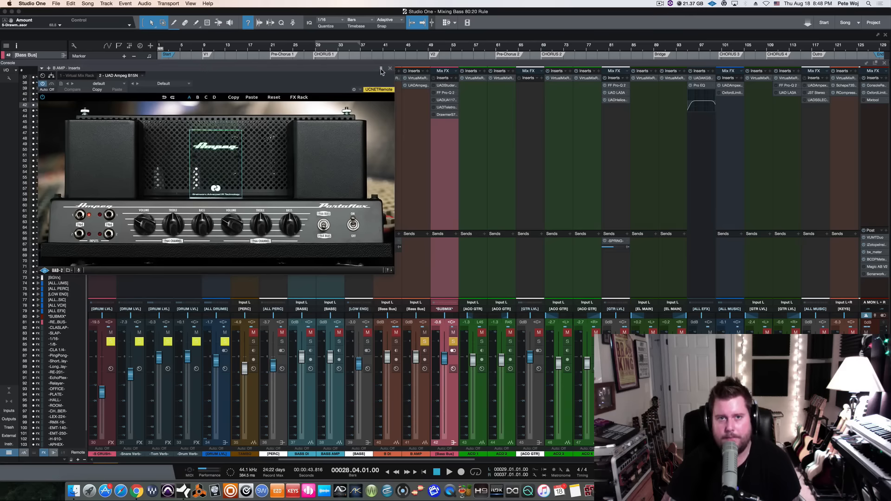
# Open the UAD Ampeg SVTVR insert window on B AMP beside the B15N
pyautogui.click(431, 77)
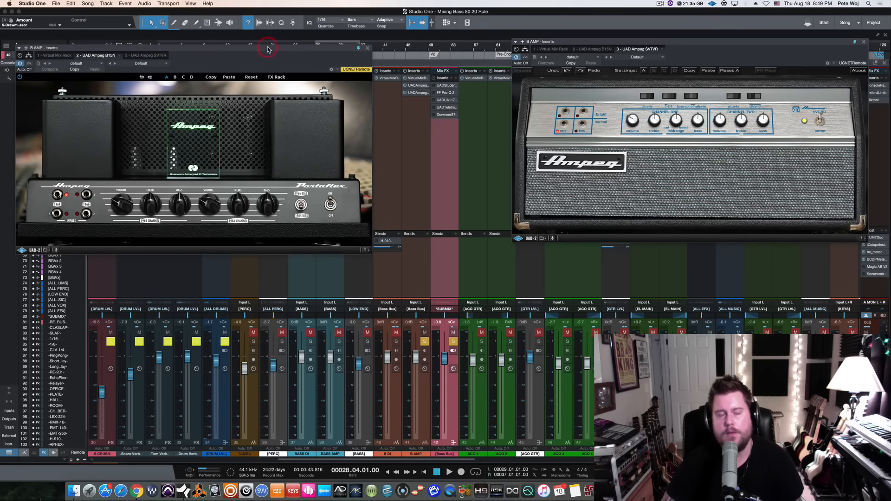
pyautogui.moveTo(267, 48)
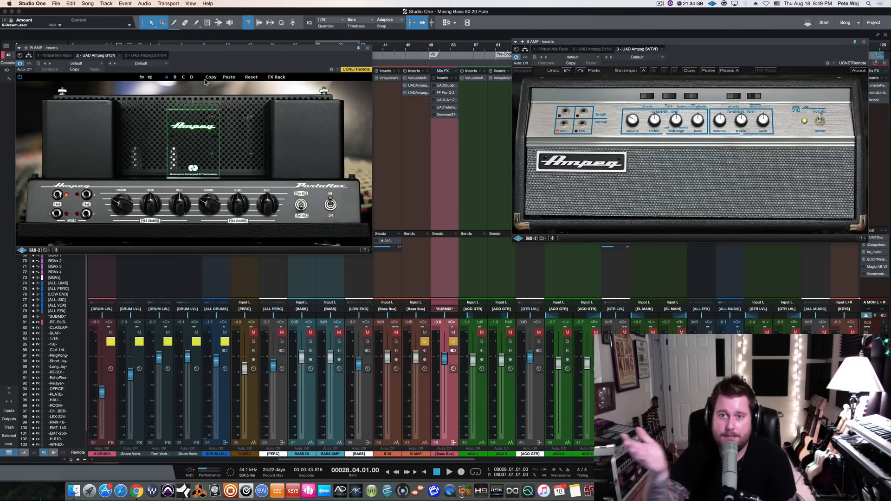
pyautogui.moveTo(684, 111)
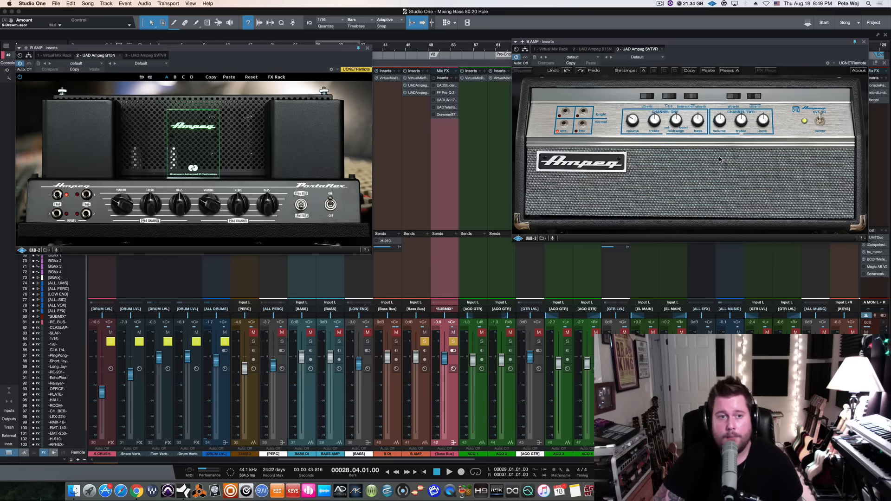
pyautogui.moveTo(279, 88)
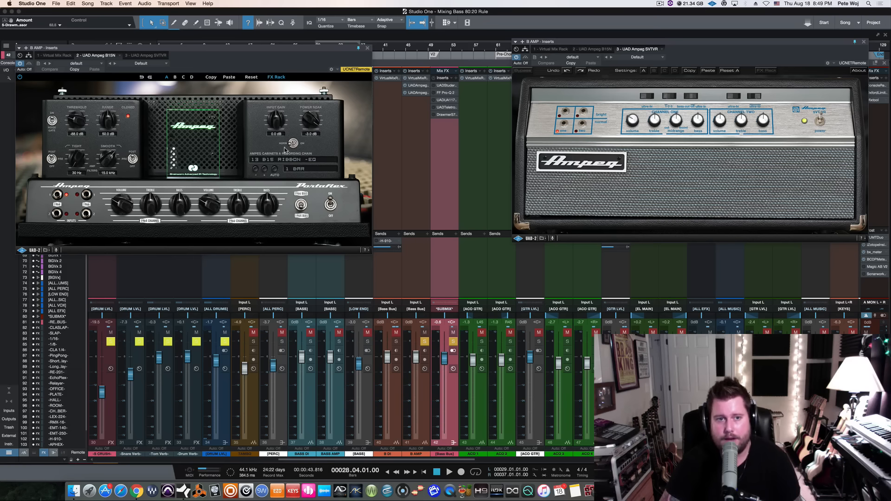
# Open the B15N's cabinet recording chain list in its extended rack panel
pyautogui.click(293, 159)
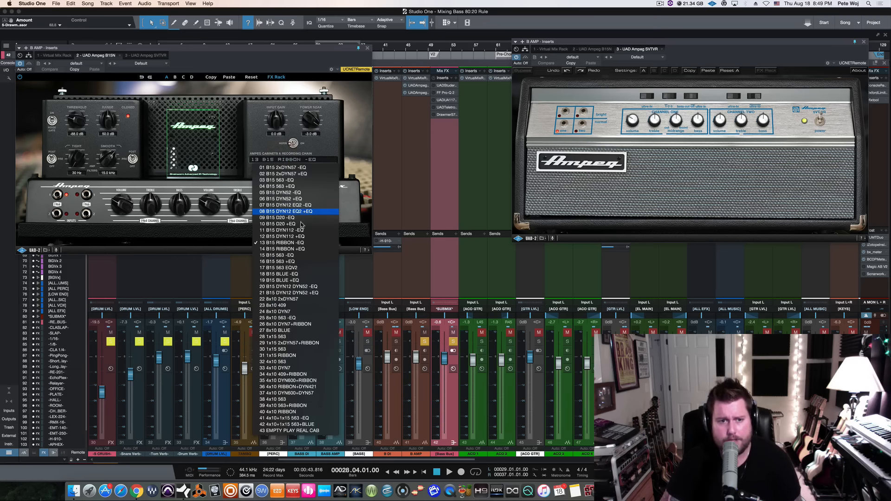
pyautogui.moveTo(298, 218)
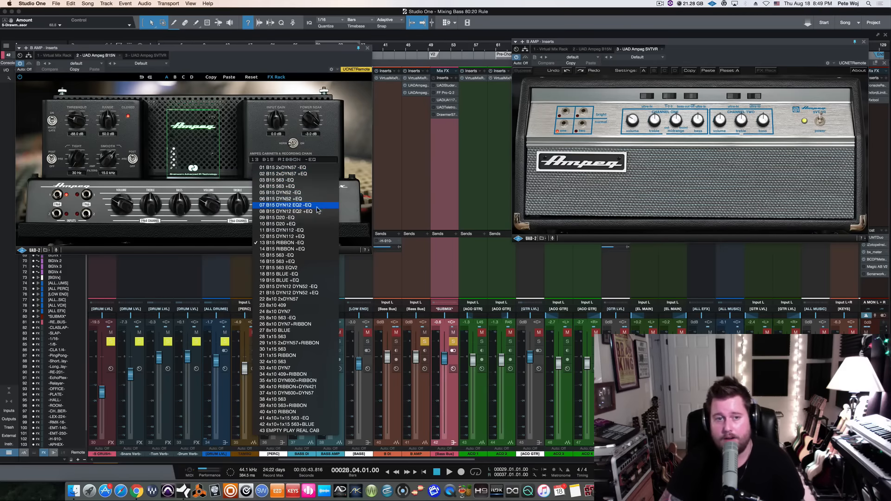
pyautogui.moveTo(295, 199)
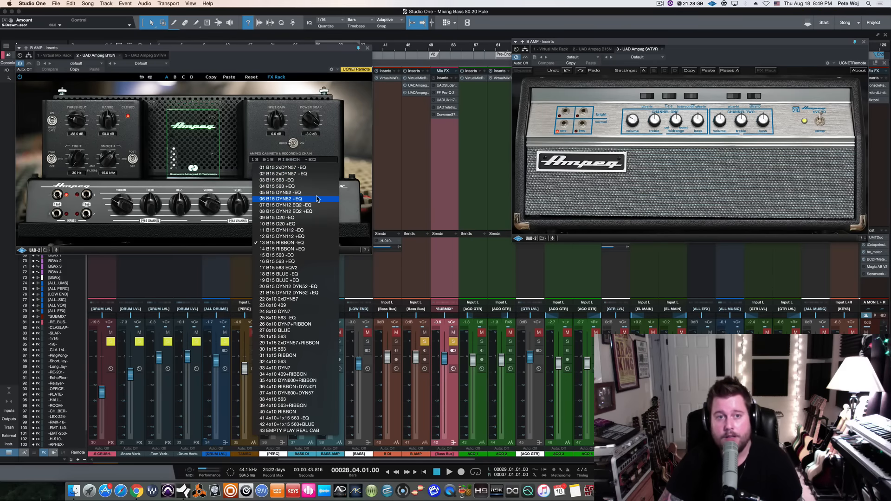
pyautogui.moveTo(296, 192)
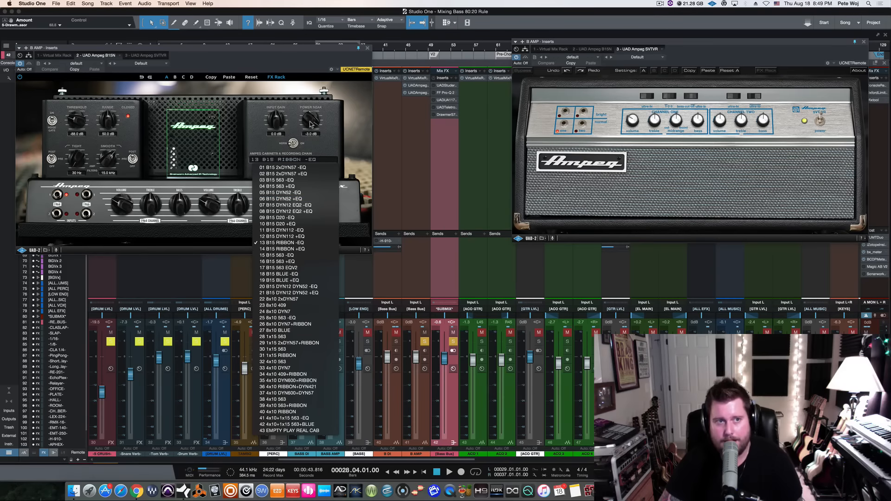
pyautogui.moveTo(90, 152)
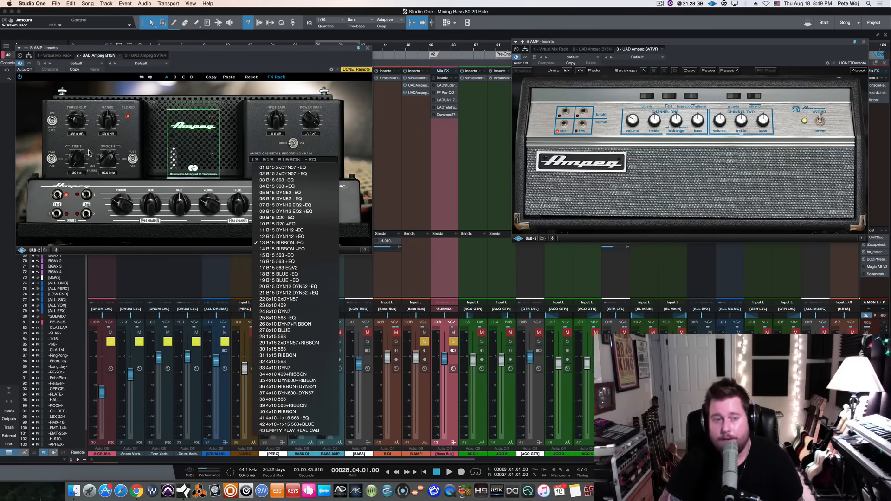
pyautogui.moveTo(283, 136)
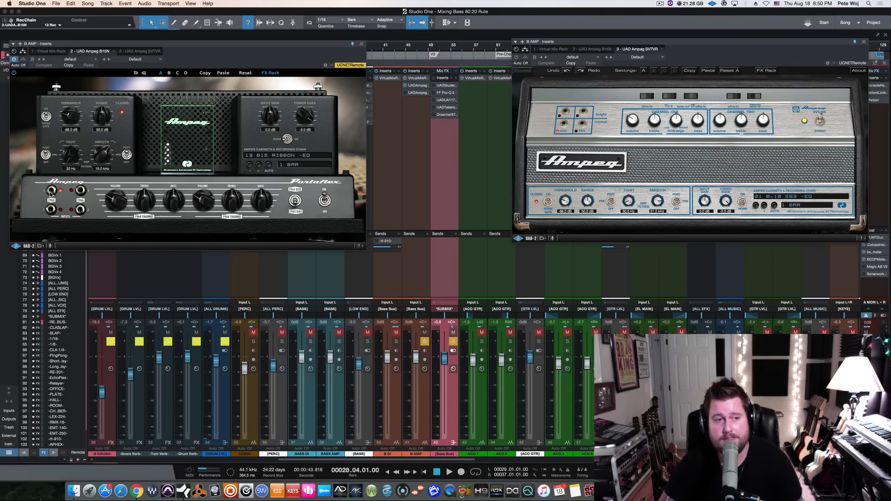
pyautogui.moveTo(95, 193)
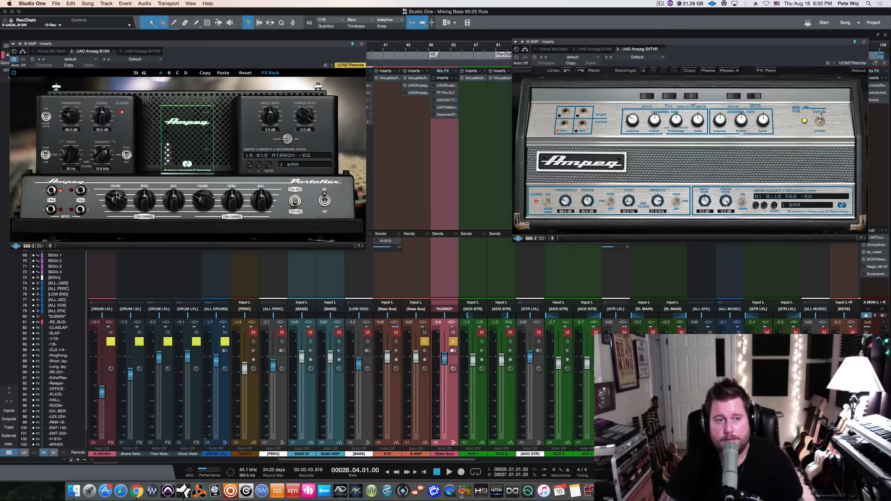
pyautogui.moveTo(178, 205)
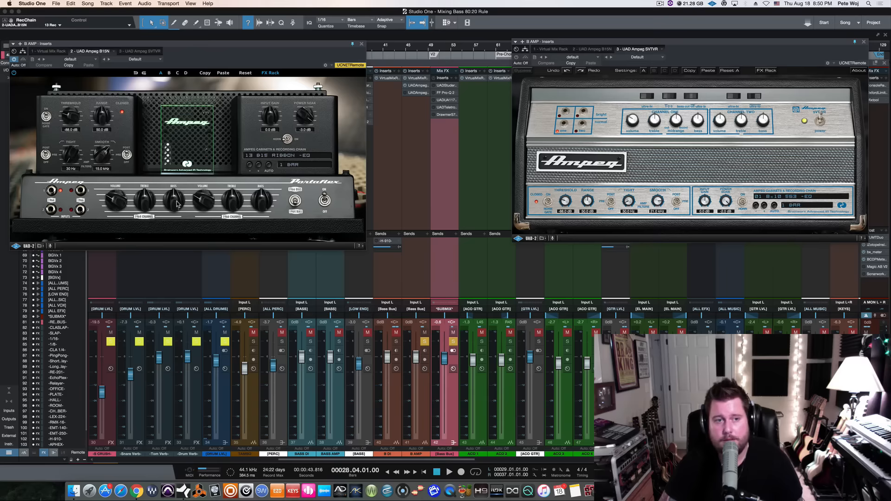
pyautogui.moveTo(243, 206)
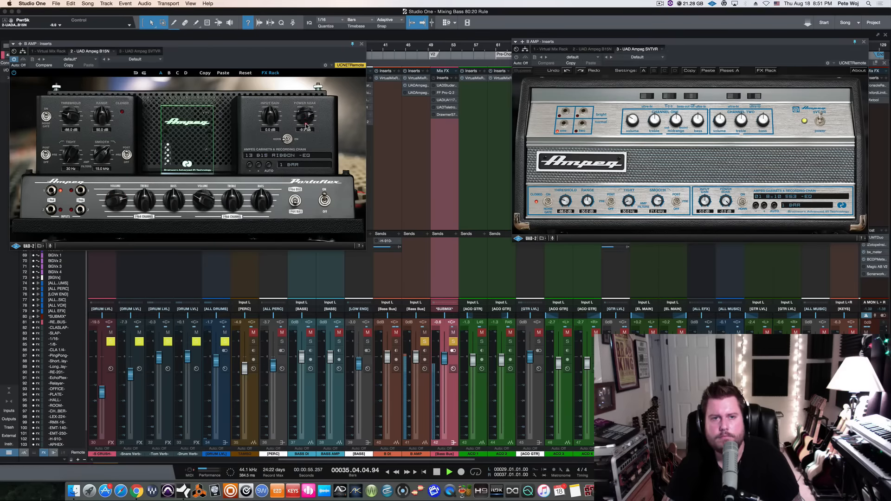
# Turn the B15N Power Soak down to -13.9 dB and stop playback
pyautogui.moveTo(305, 116); pyautogui.dragTo(306, 125)
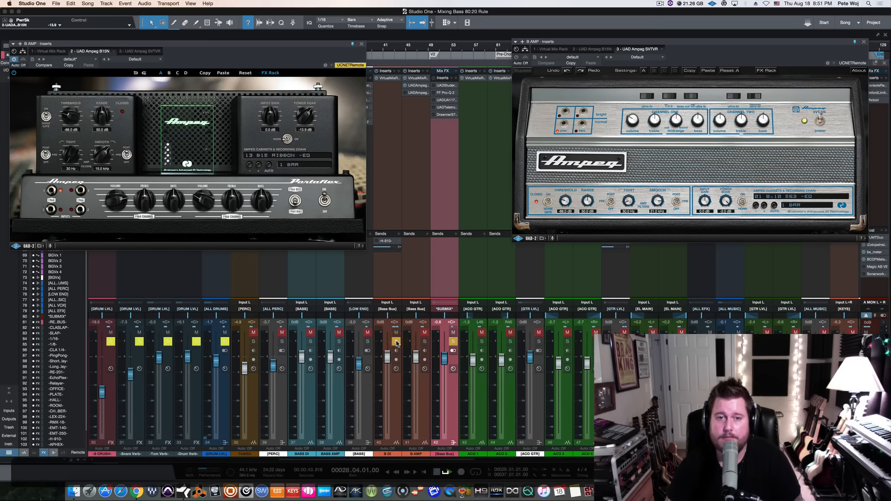
pyautogui.click(448, 471)
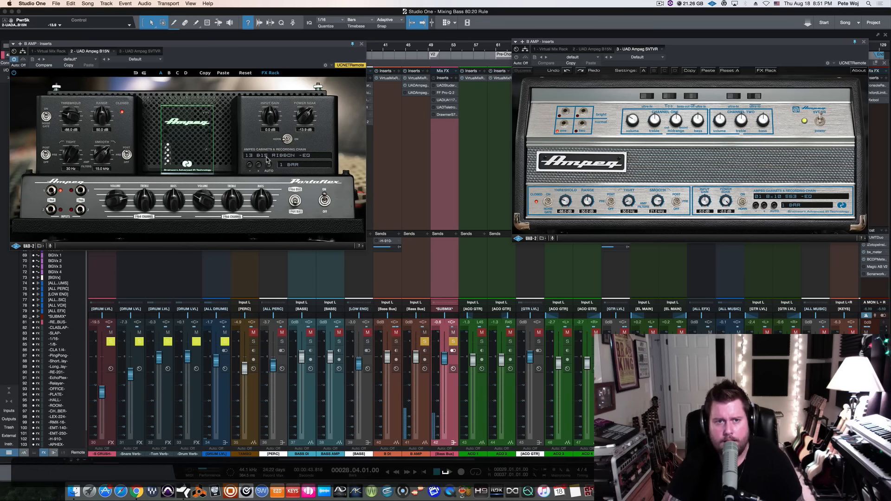
# Open the B15N's Ampeg cabinet and recording chain list
pyautogui.click(287, 156)
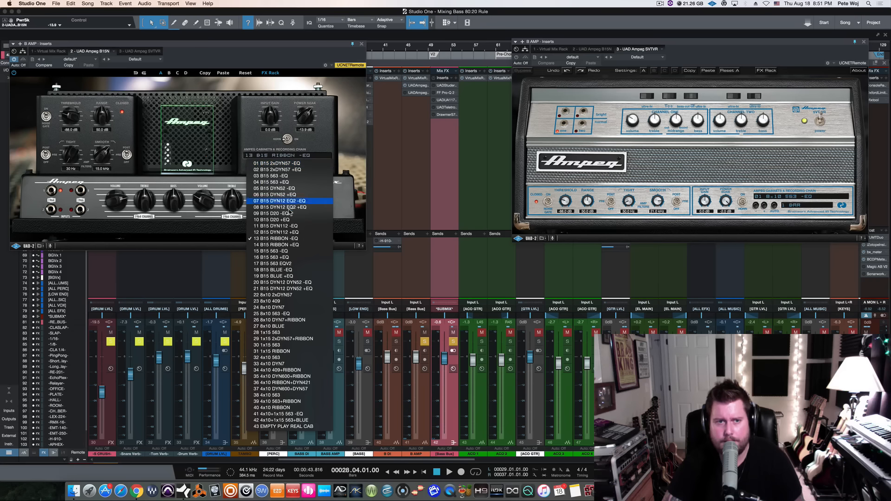
pyautogui.moveTo(290, 232)
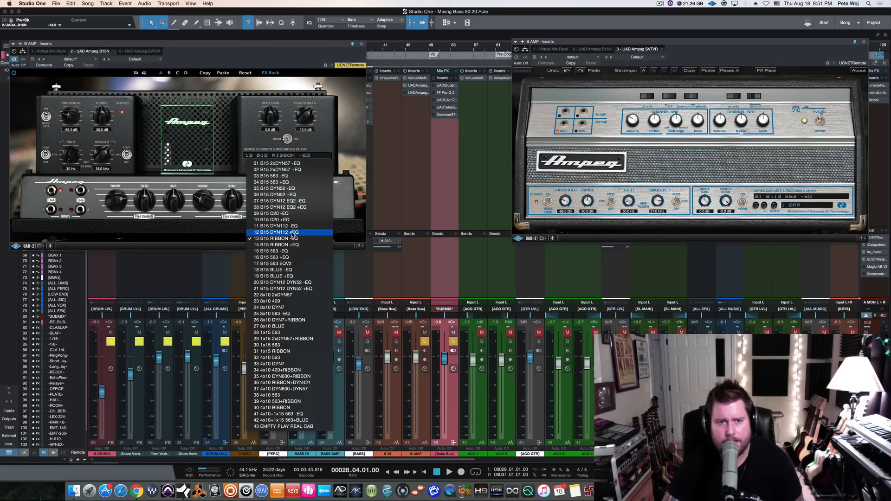
pyautogui.moveTo(291, 339)
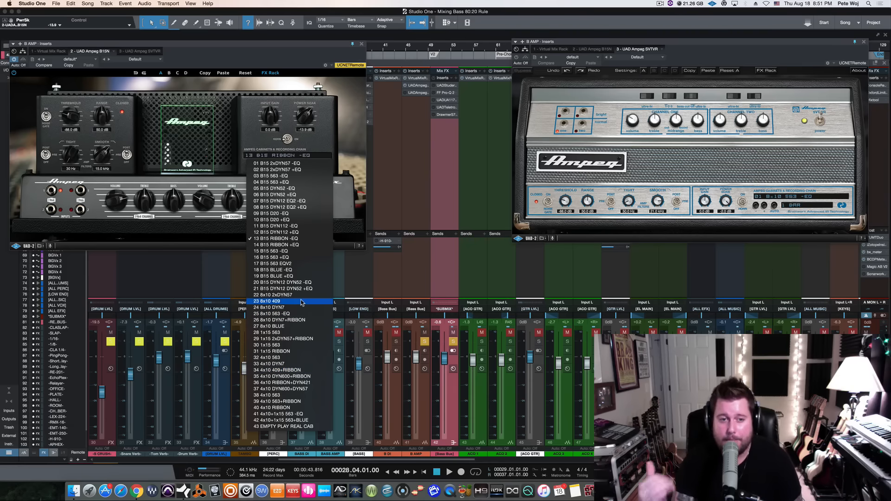
pyautogui.moveTo(289, 269)
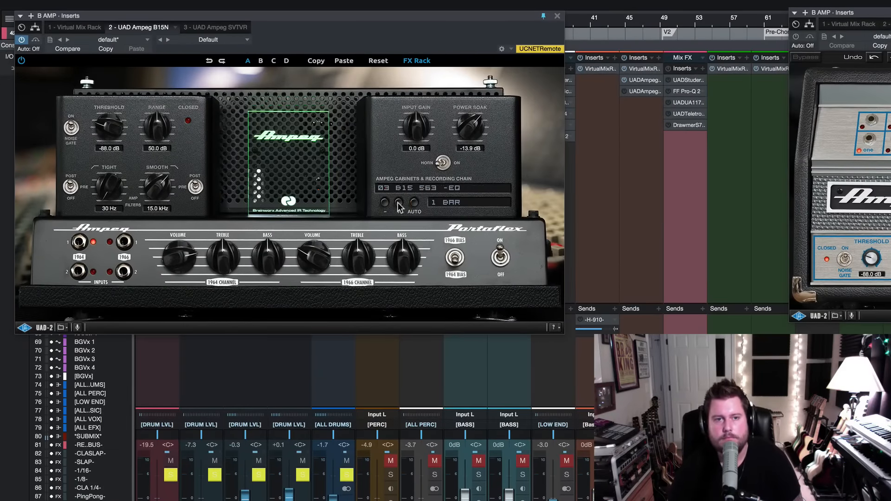
# Audition the B15N cabinet and mic chains, settling on B15 BLUE
pyautogui.click(384, 201)
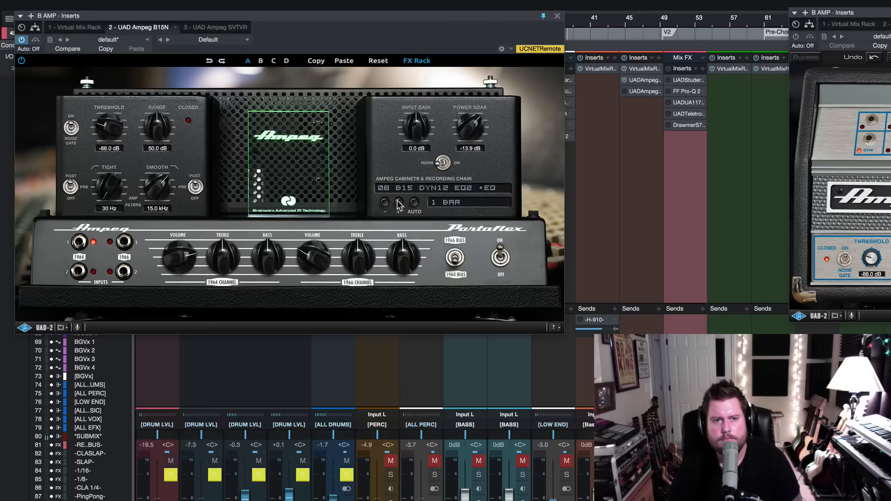
pyautogui.click(385, 203)
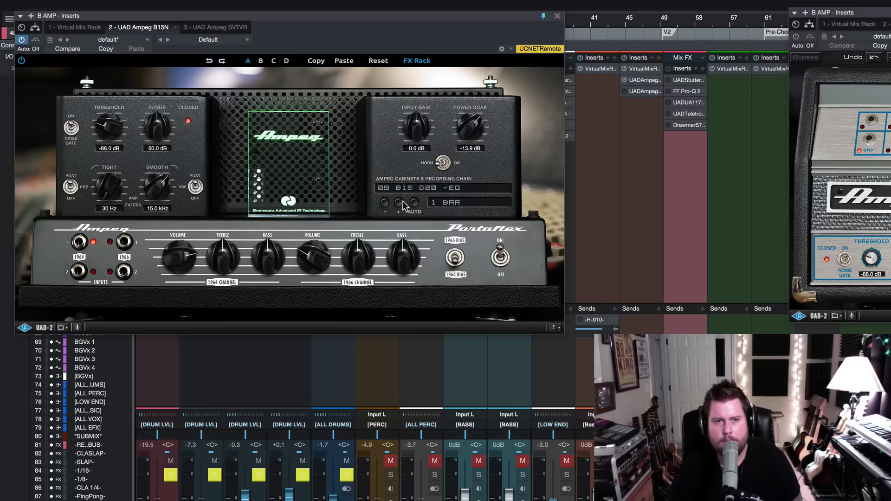
pyautogui.click(398, 203)
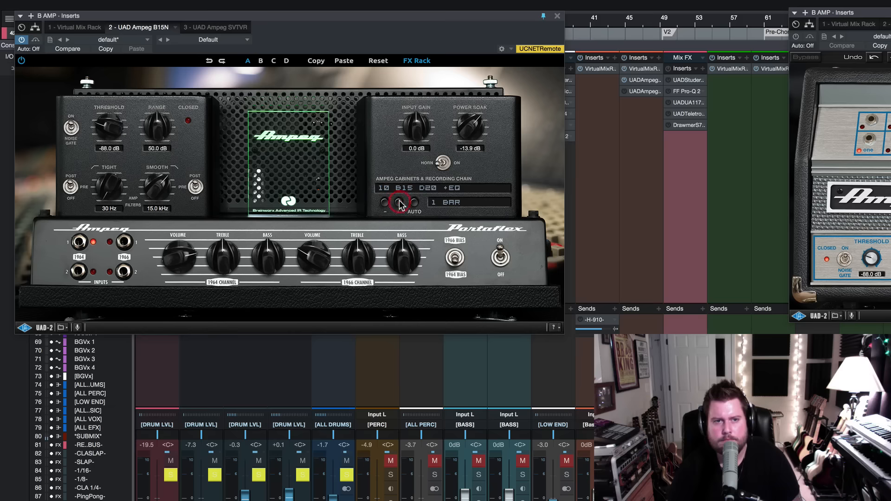
pyautogui.click(403, 203)
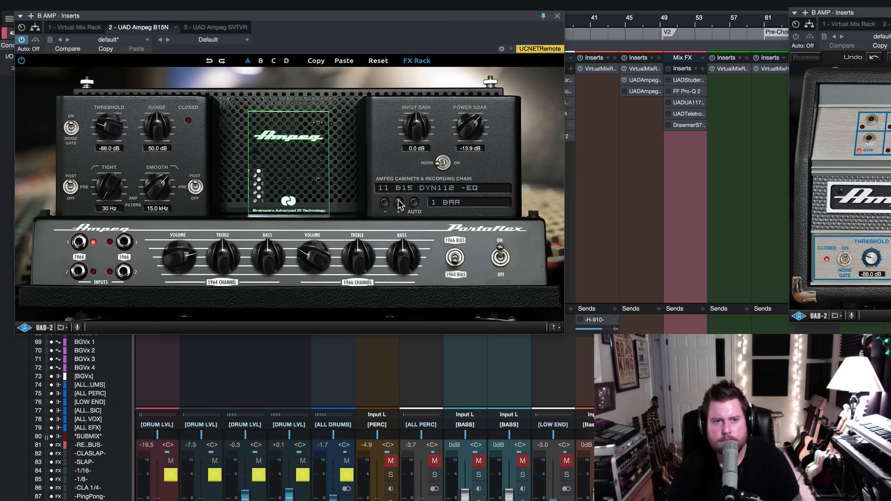
pyautogui.click(443, 188)
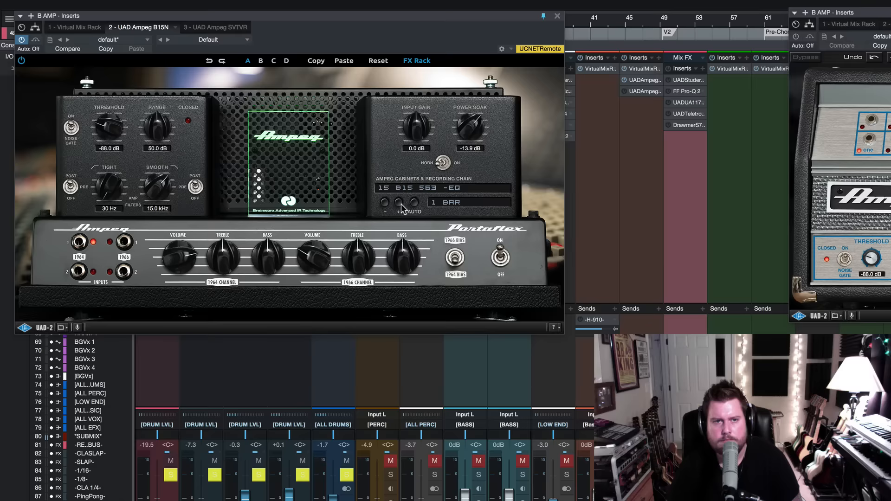
pyautogui.click(412, 203)
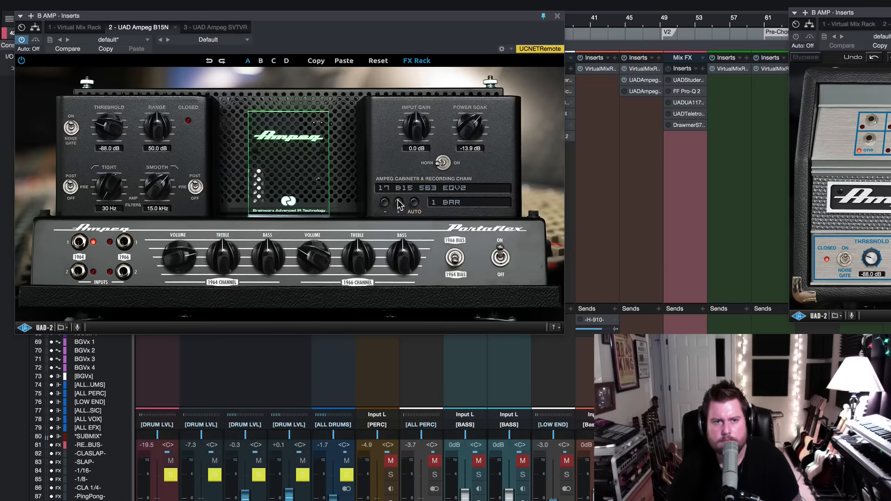
pyautogui.click(413, 203)
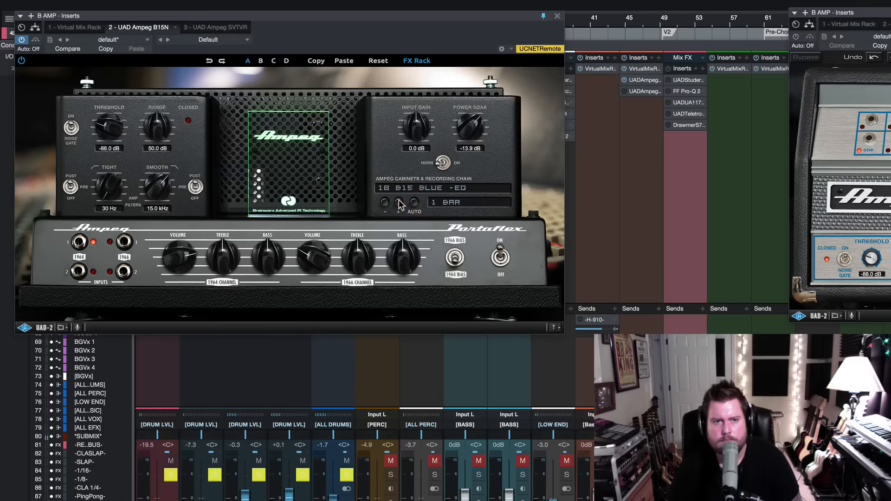
pyautogui.click(412, 202)
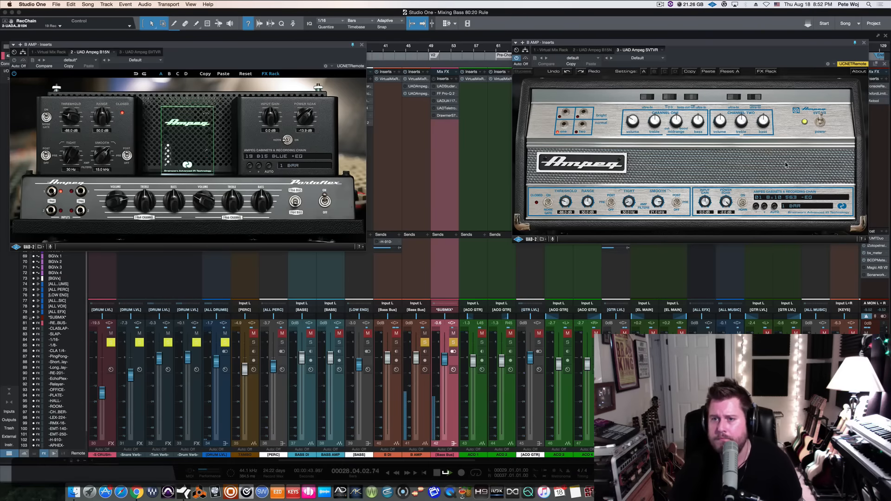
# Bring the SVTVR into focus and lower its power soak
pyautogui.click(448, 473)
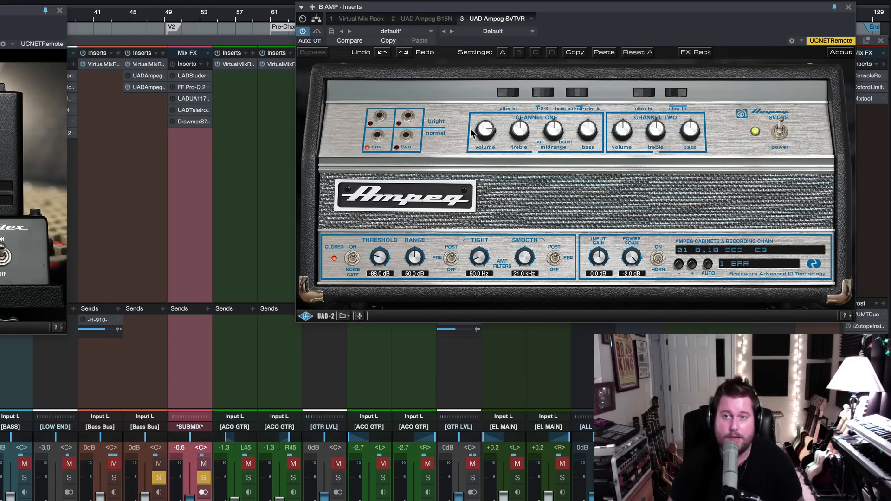
pyautogui.moveTo(633, 258)
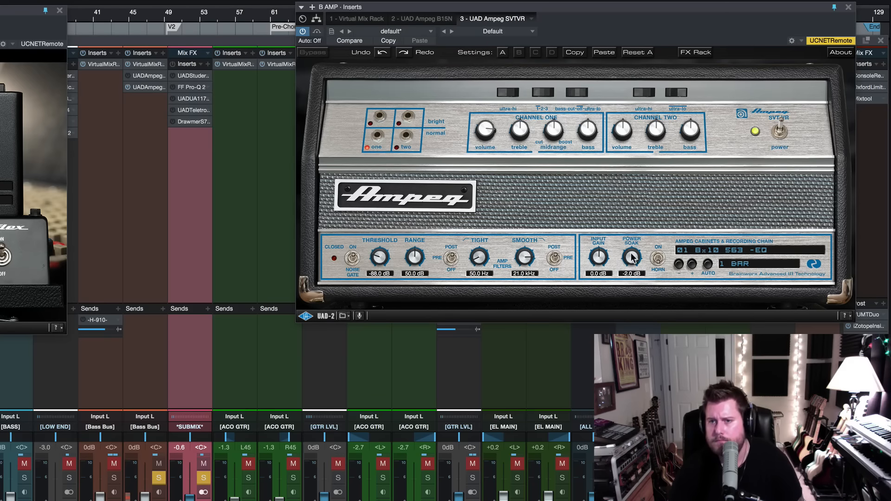
pyautogui.moveTo(631, 255); pyautogui.dragTo(631, 273)
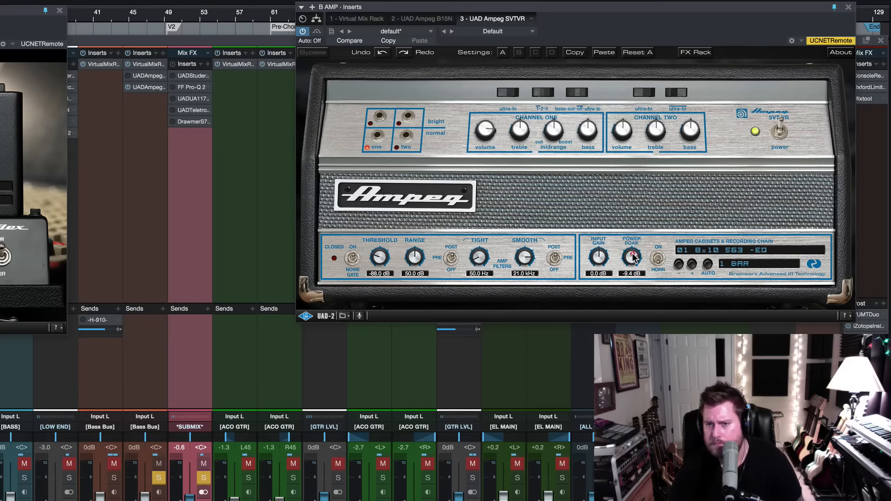
pyautogui.moveTo(632, 255); pyautogui.dragTo(632, 262)
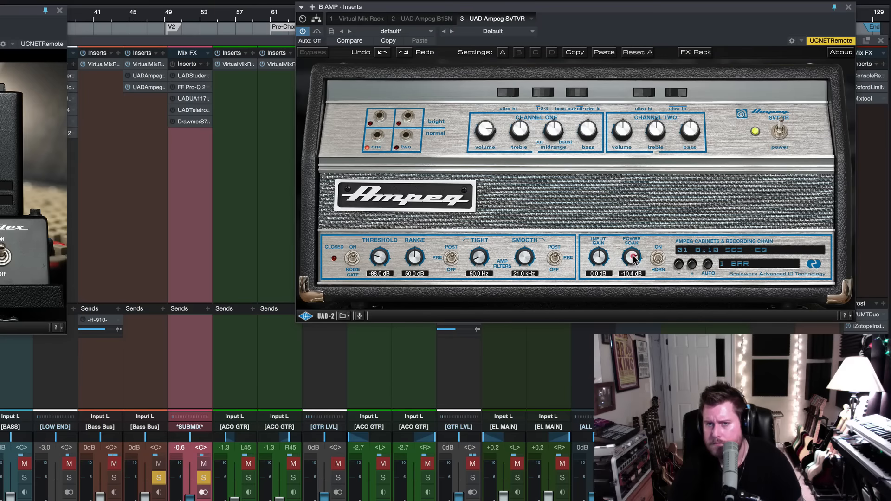
pyautogui.moveTo(631, 255); pyautogui.dragTo(631, 262)
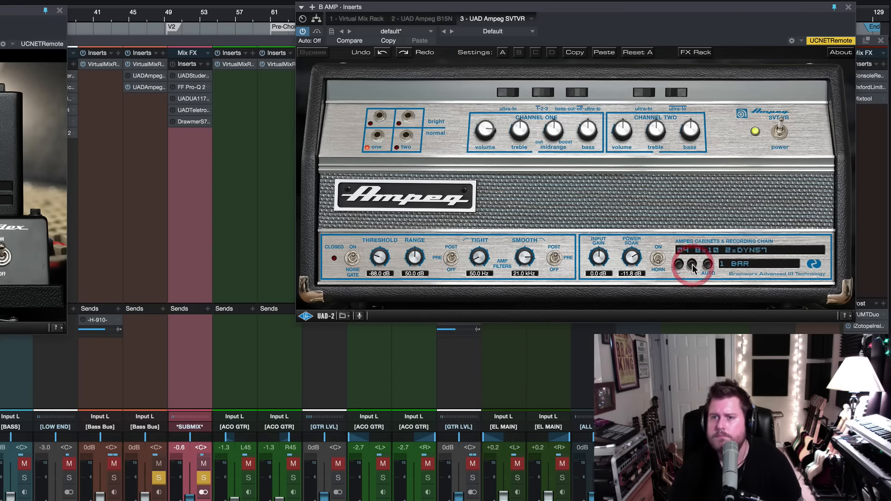
# Step the SVTVR cabinet chain to 10 1x15 DYN7, with power soak about -16 dB
pyautogui.click(691, 264)
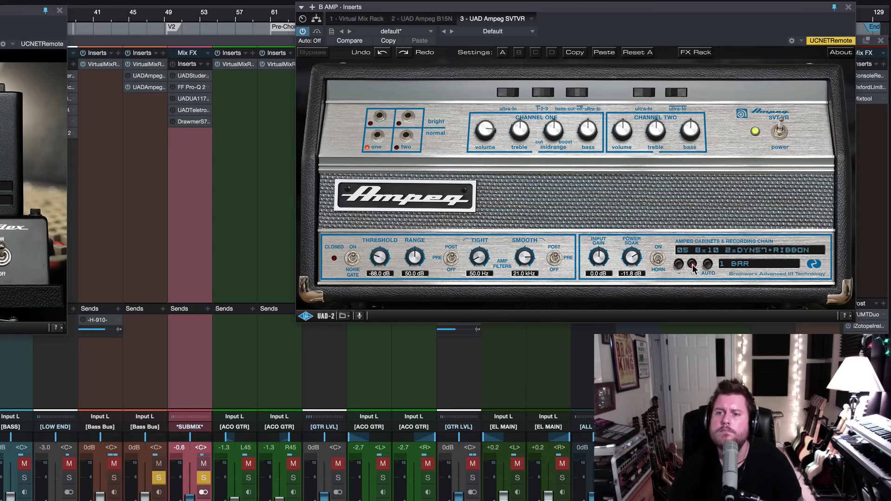
pyautogui.click(690, 263)
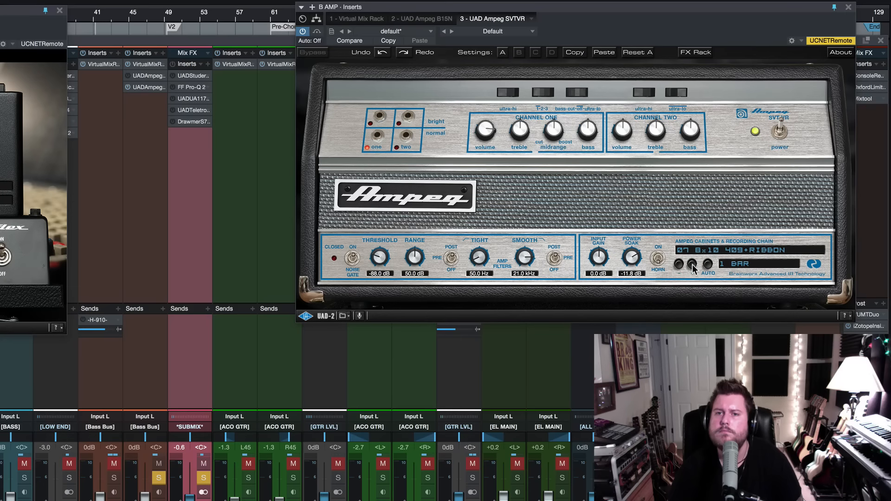
pyautogui.click(692, 263)
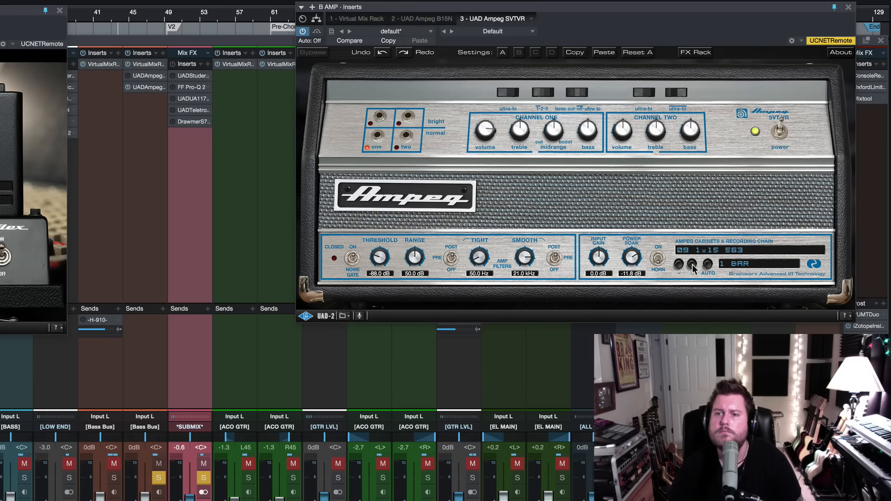
pyautogui.moveTo(483, 187)
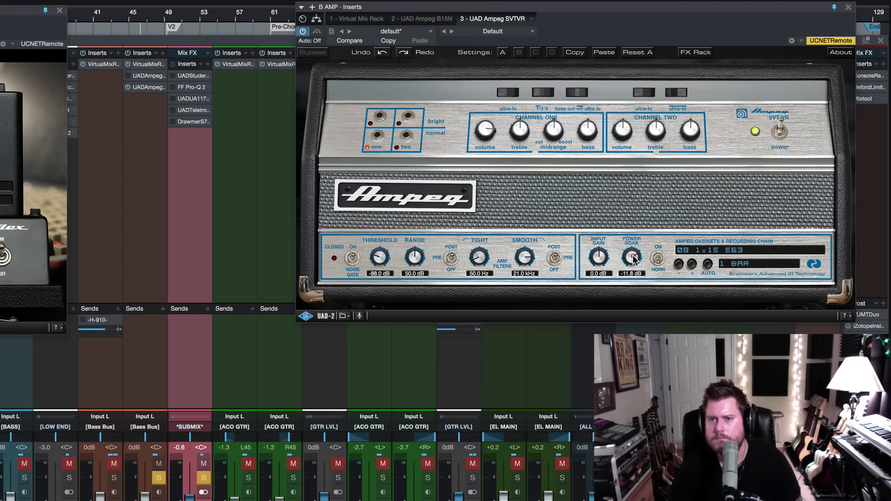
pyautogui.moveTo(632, 256); pyautogui.dragTo(630, 264)
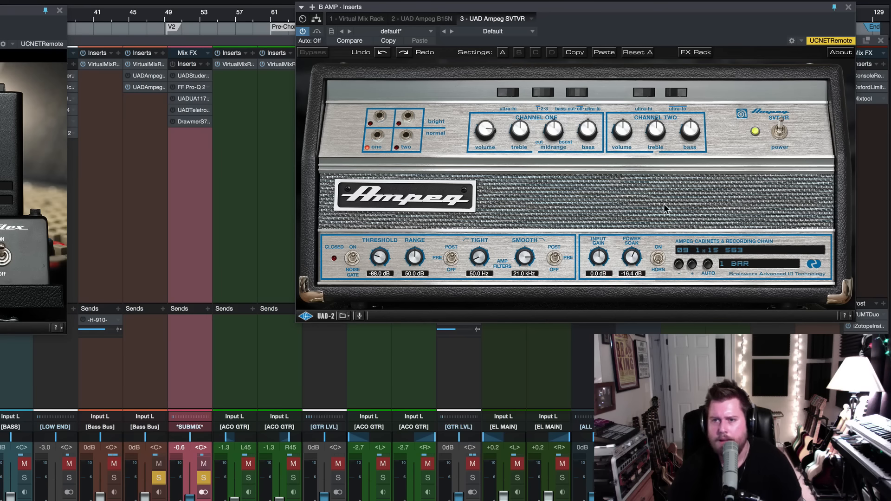
pyautogui.click(738, 251)
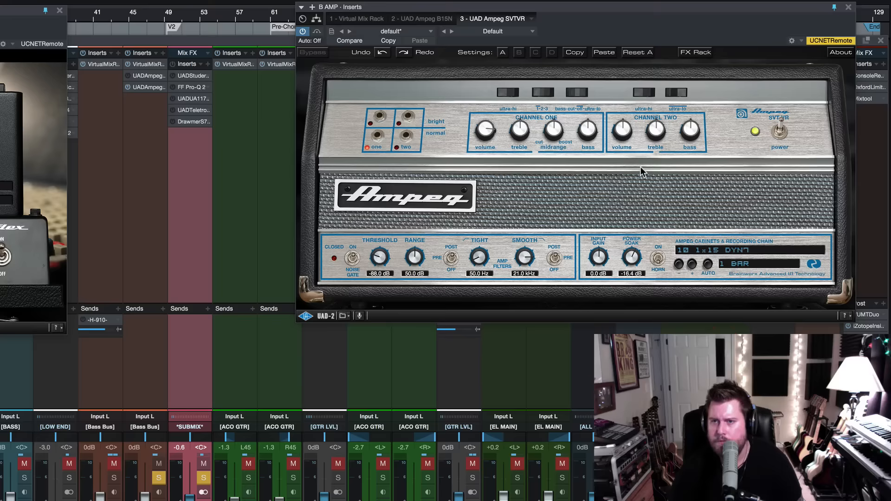
pyautogui.moveTo(488, 131)
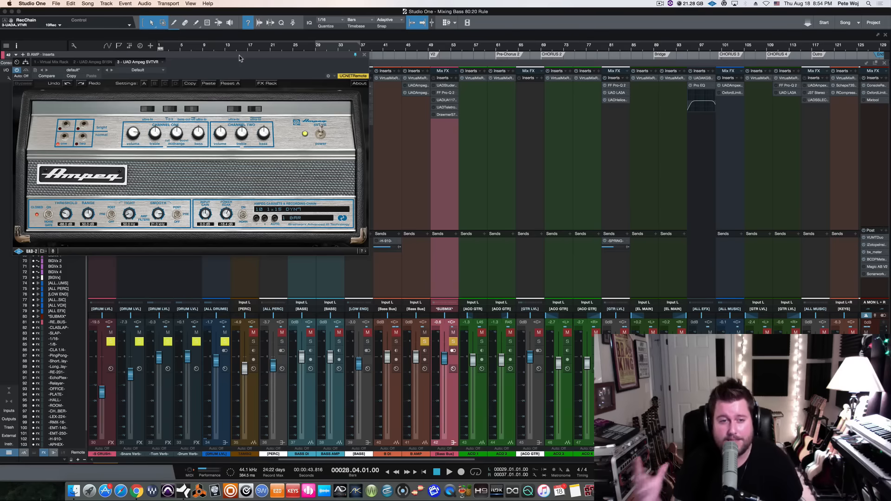
pyautogui.moveTo(231, 72)
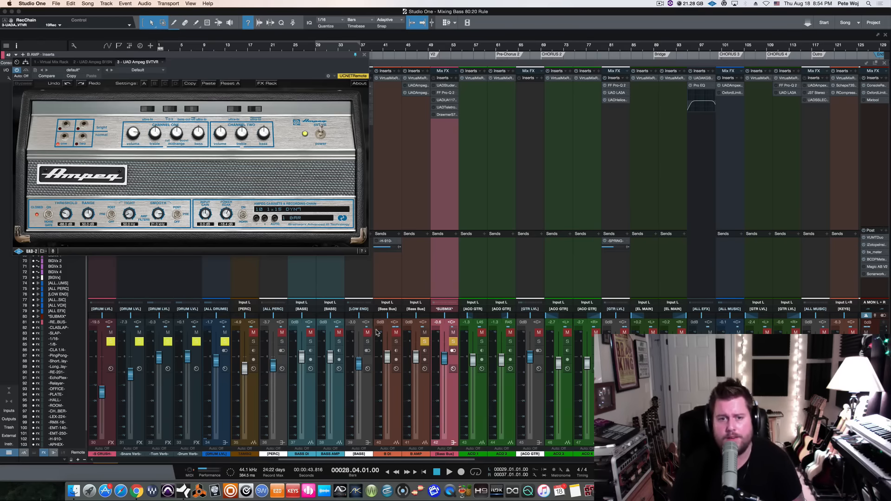
pyautogui.moveTo(453, 398)
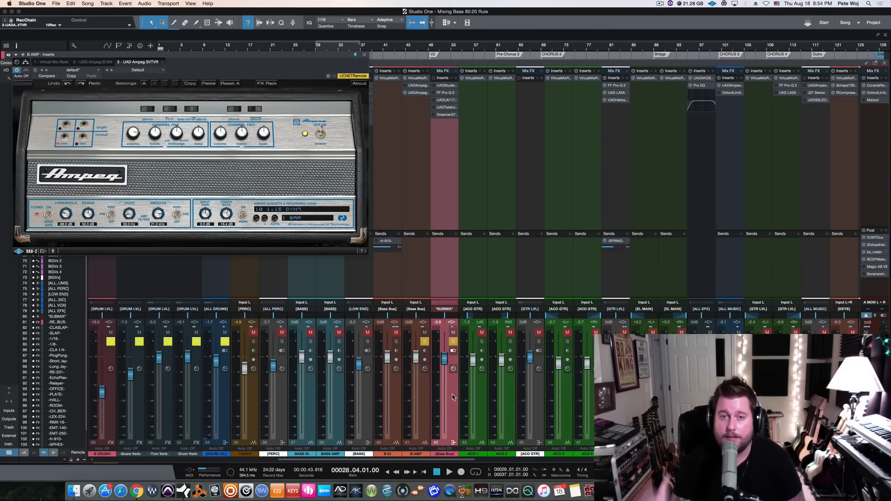
pyautogui.moveTo(427, 212)
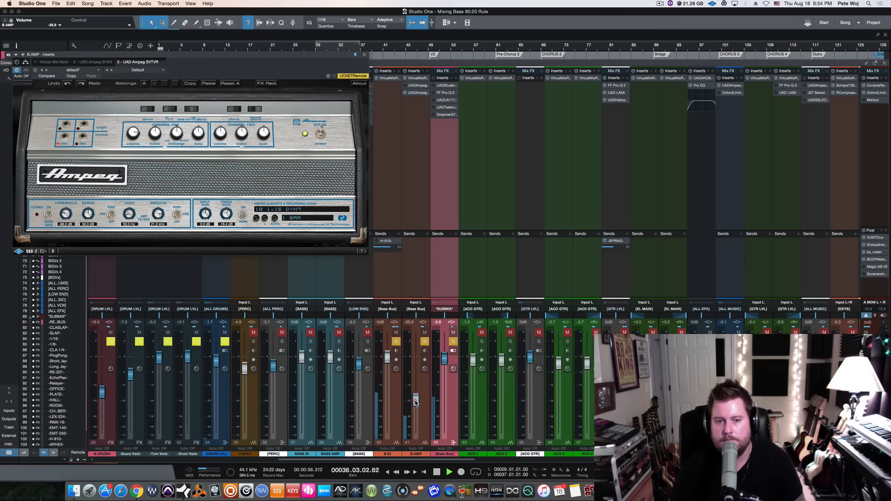
# Pull the B AMP fader down to about -6.4 dB against the B DI
pyautogui.moveTo(415, 401); pyautogui.dragTo(415, 378)
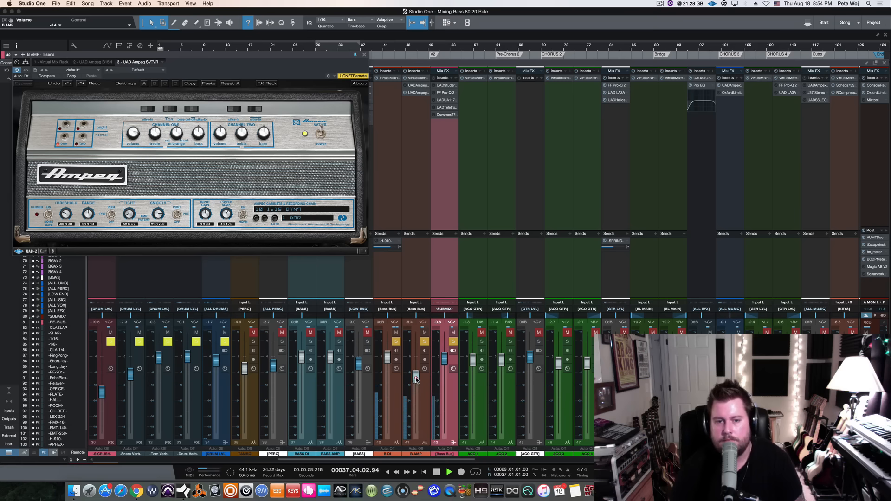
pyautogui.moveTo(415, 380); pyautogui.dragTo(415, 364)
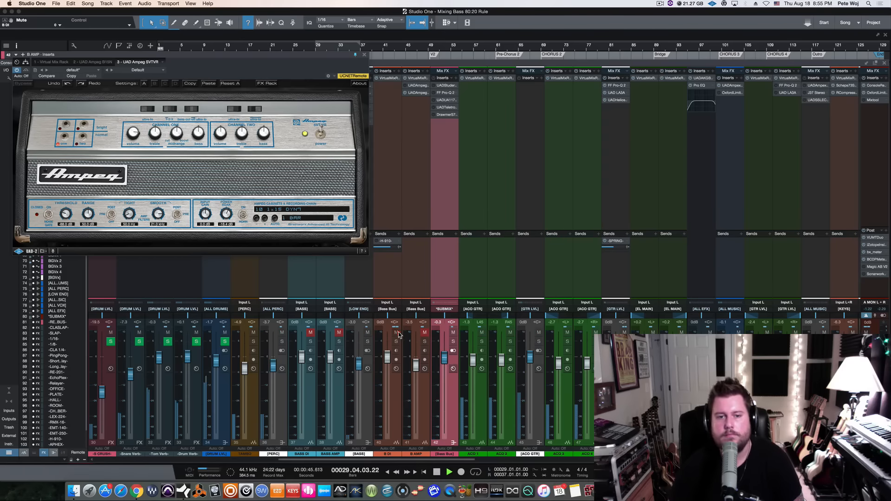
# Lower the Bass Bus fader slightly and raise B AMP to about -3.2 dB
pyautogui.moveTo(445, 349); pyautogui.dragTo(445, 361)
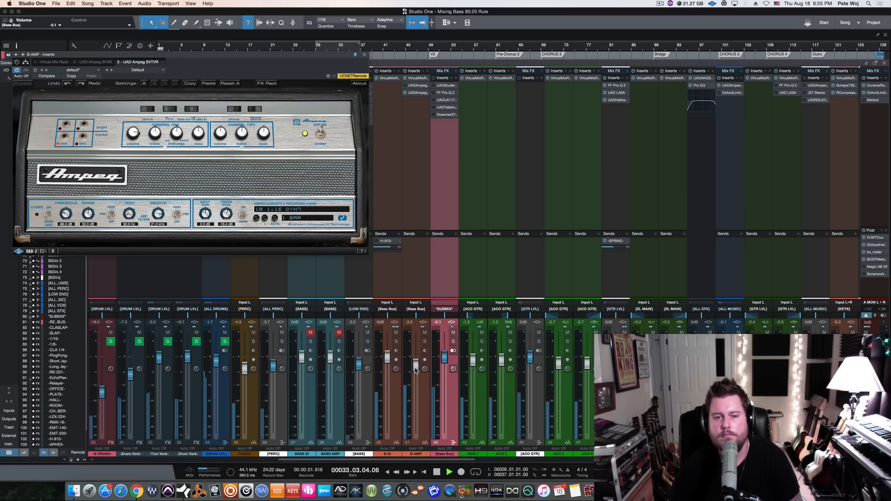
pyautogui.moveTo(415, 369); pyautogui.dragTo(415, 365)
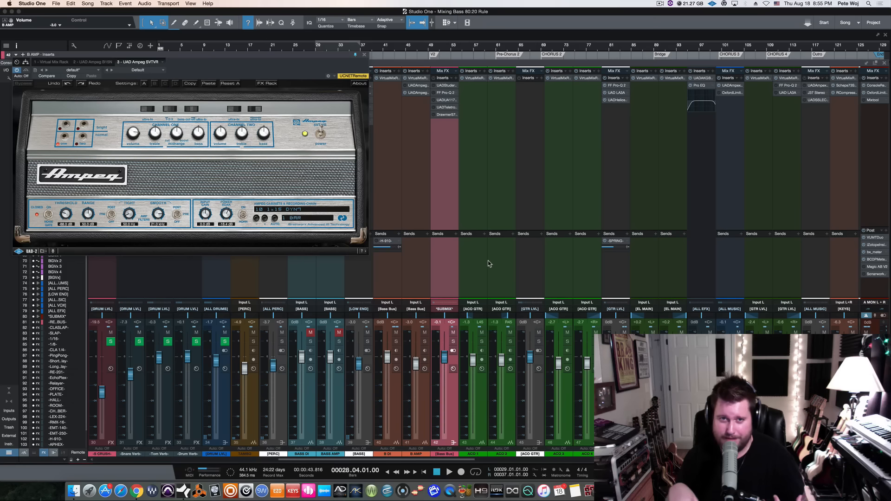
pyautogui.moveTo(466, 140)
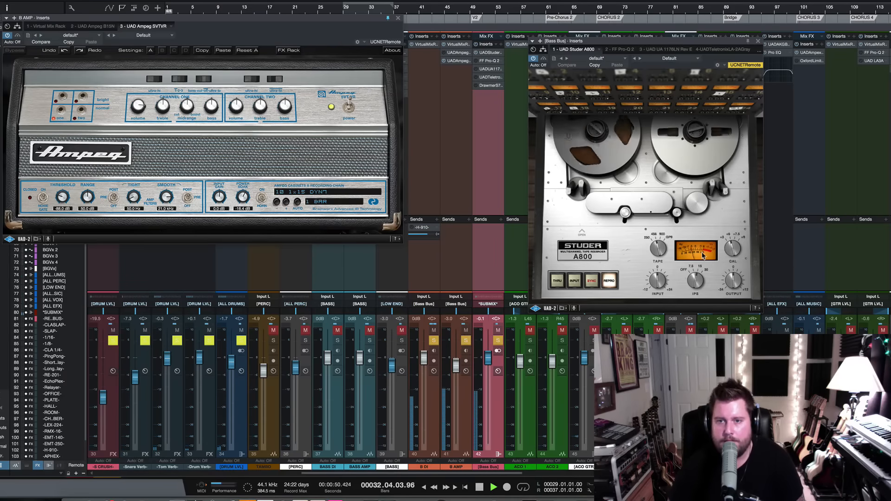
# Switch the Bass Bus insert window to the 2 - FF Pro-Q 2 EQ
pyautogui.click(493, 487)
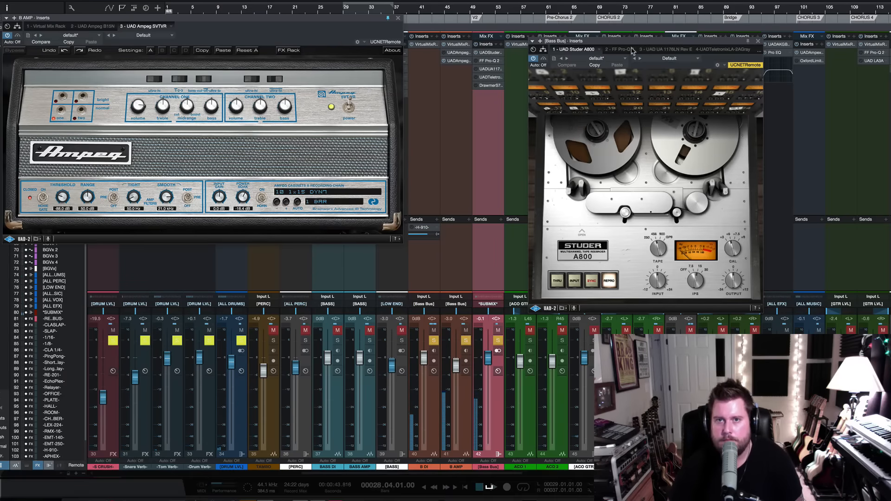
pyautogui.click(613, 49)
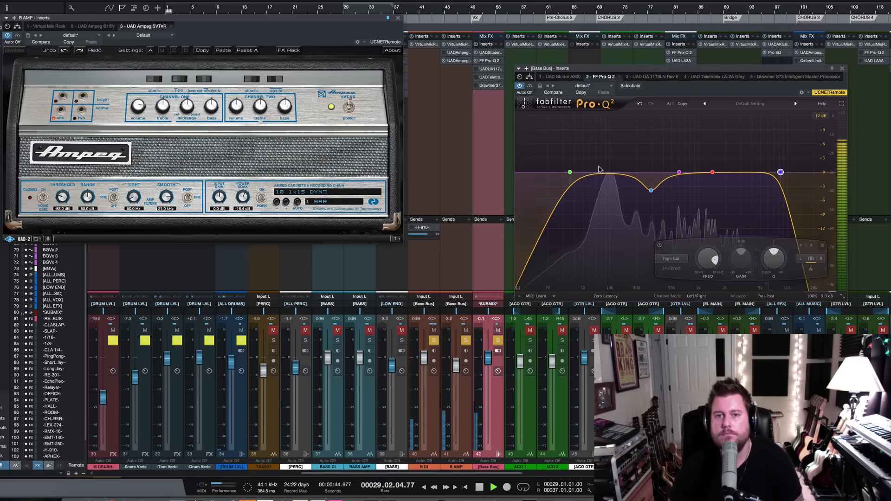
# Select Pro-Q 2 Band 1 low-cut and adjust its cutoff frequency
pyautogui.click(570, 171)
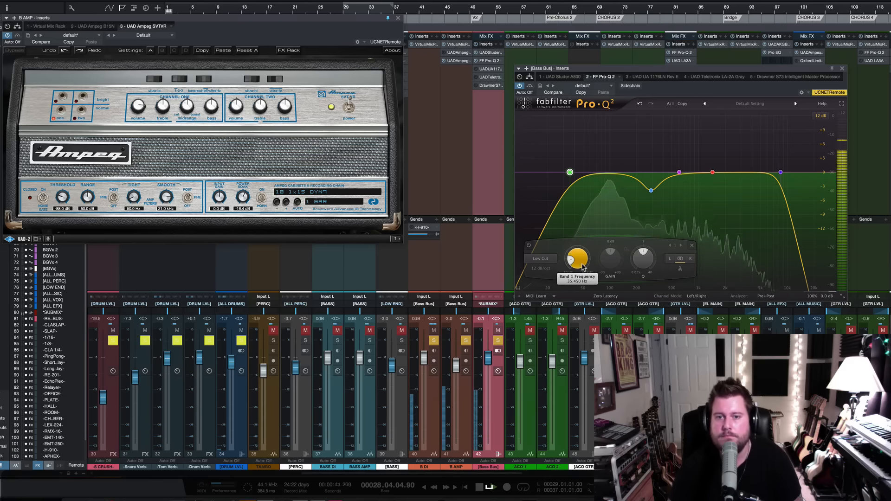
pyautogui.moveTo(576, 258); pyautogui.dragTo(578, 251)
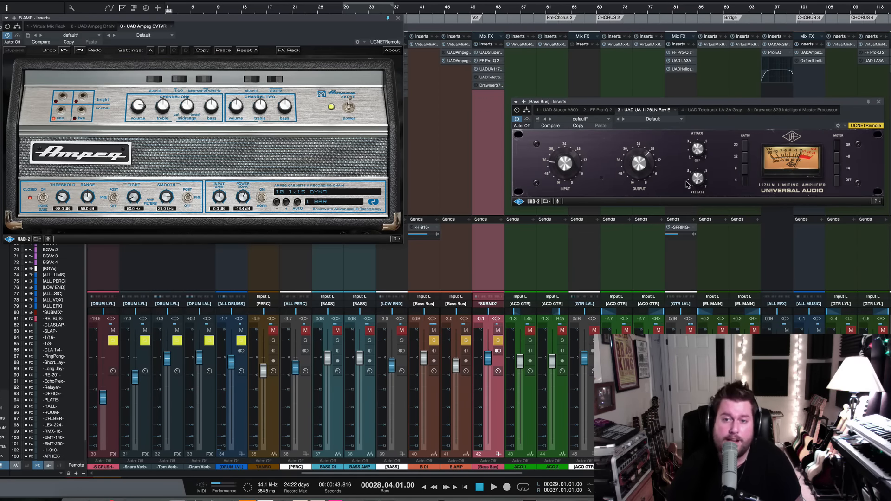
pyautogui.moveTo(764, 154)
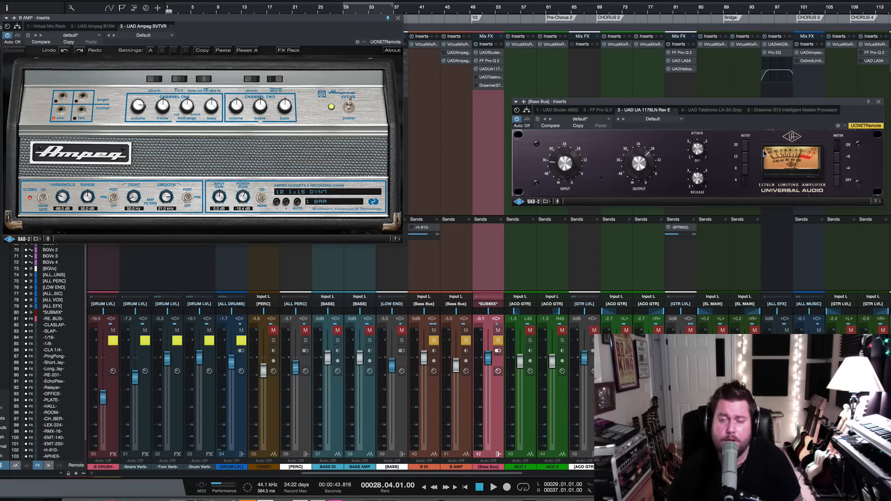
# Display the 4 - UAD Teletronix LA-2A Gray in the Bass Bus inserts
pyautogui.click(707, 109)
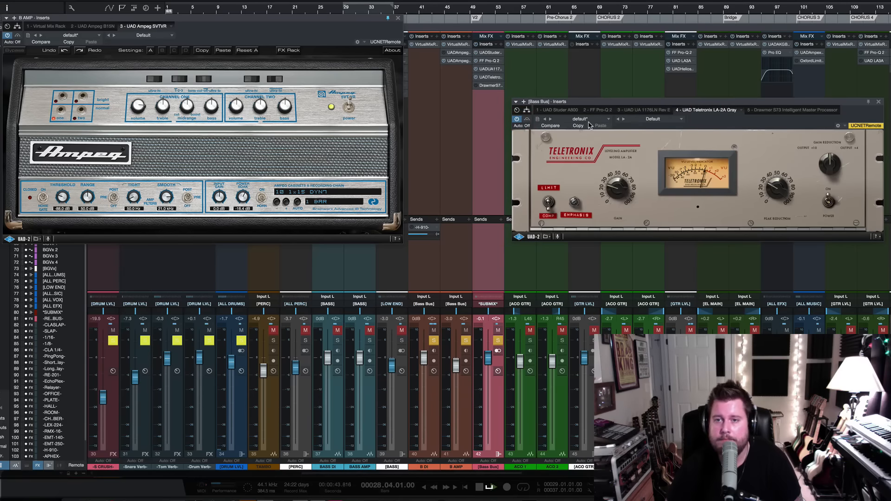
pyautogui.click(493, 487)
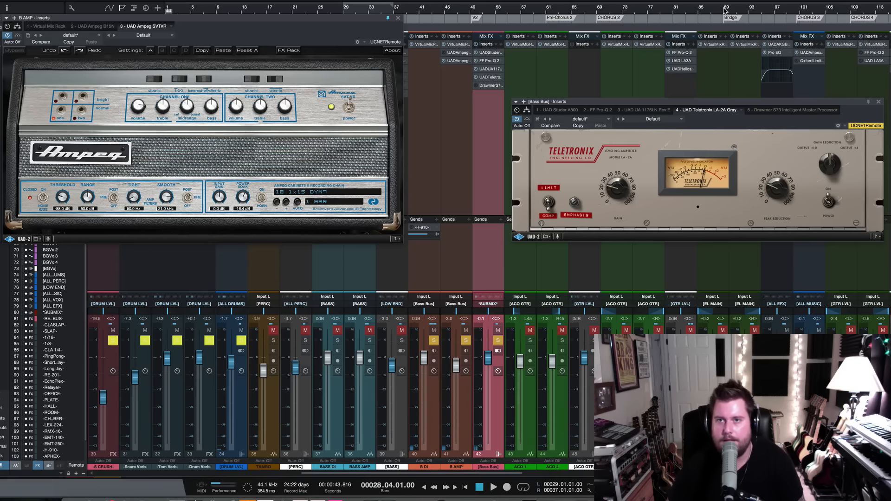
pyautogui.click(493, 487)
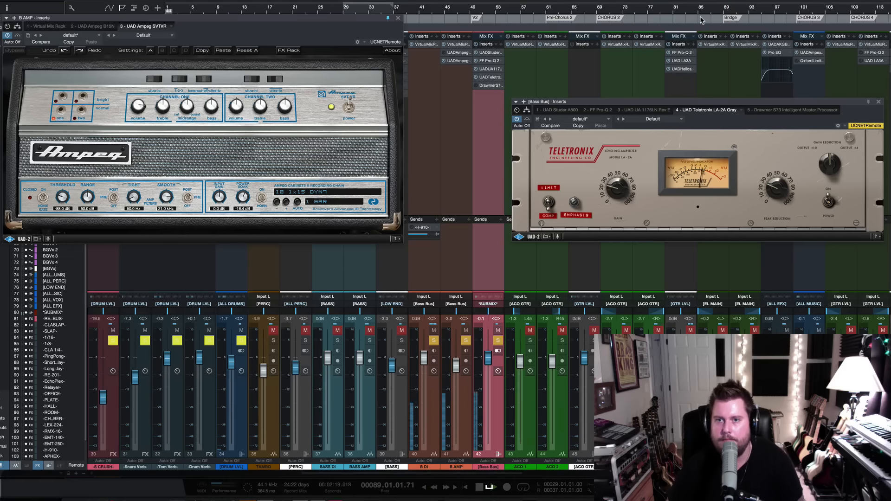
pyautogui.click(494, 487)
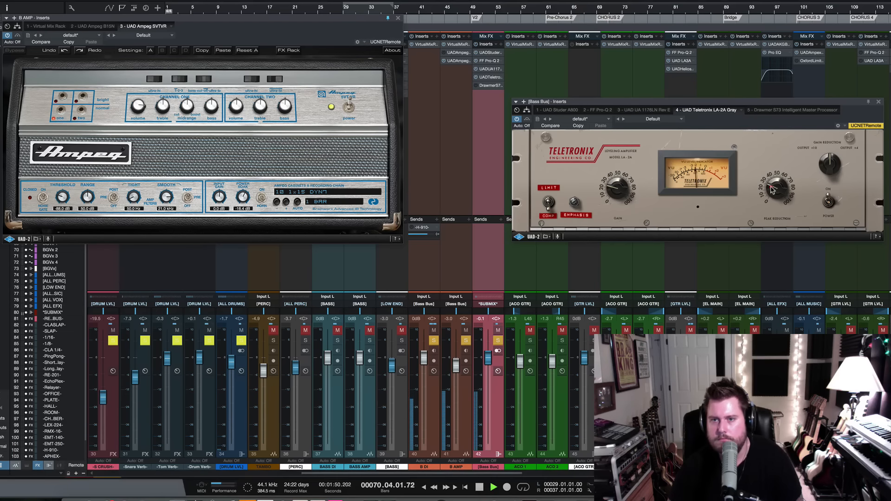
# Show the 5 - Drawmer S73 insert and move its window higher
pyautogui.click(778, 110)
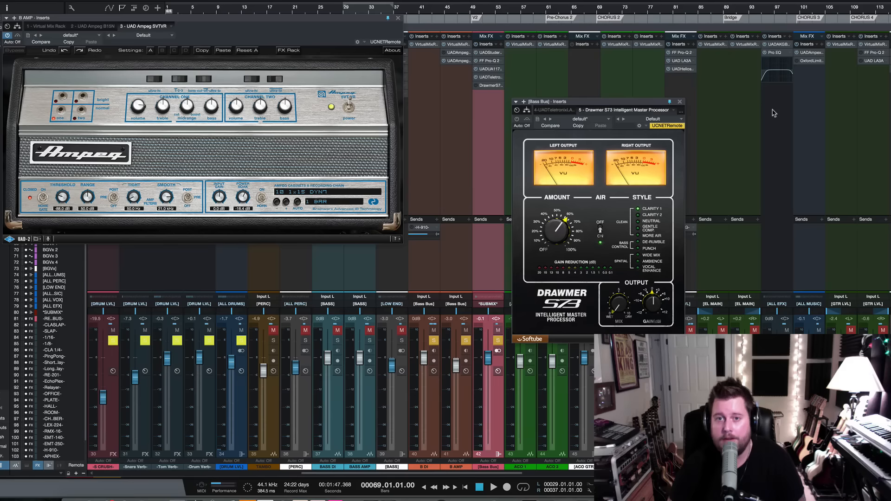
pyautogui.moveTo(646, 110)
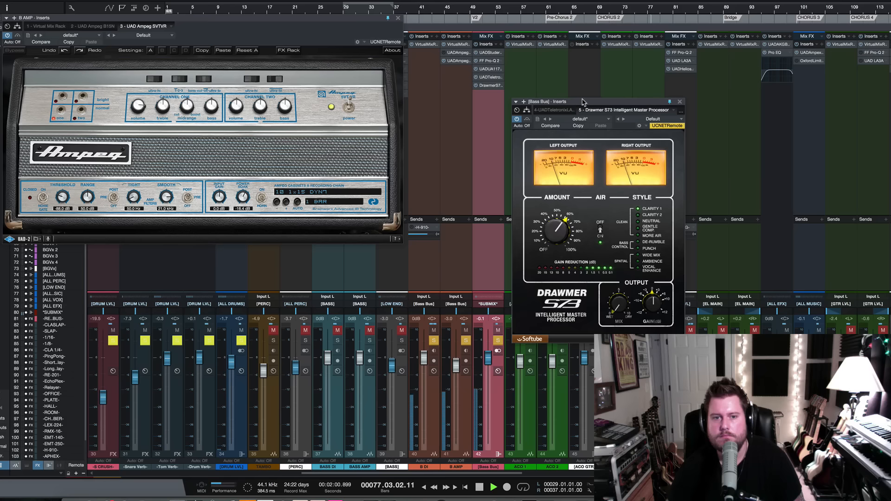
pyautogui.moveTo(580, 102); pyautogui.dragTo(375, 187)
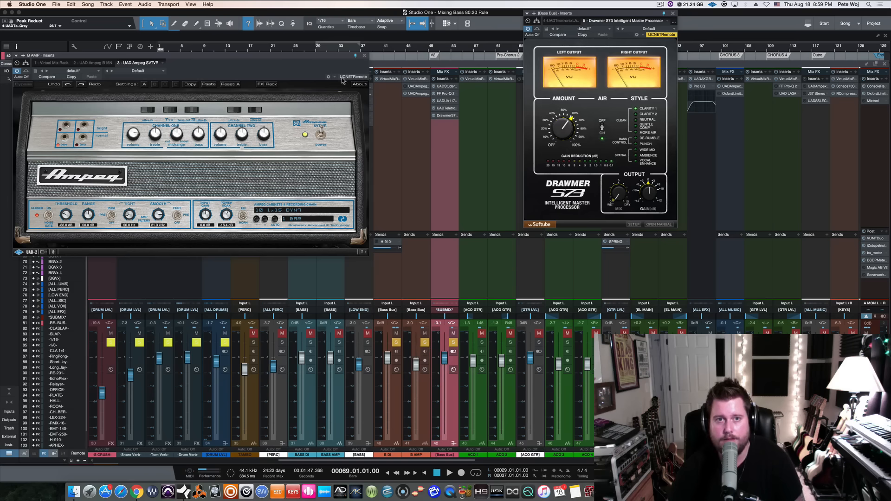
pyautogui.moveTo(170, 57)
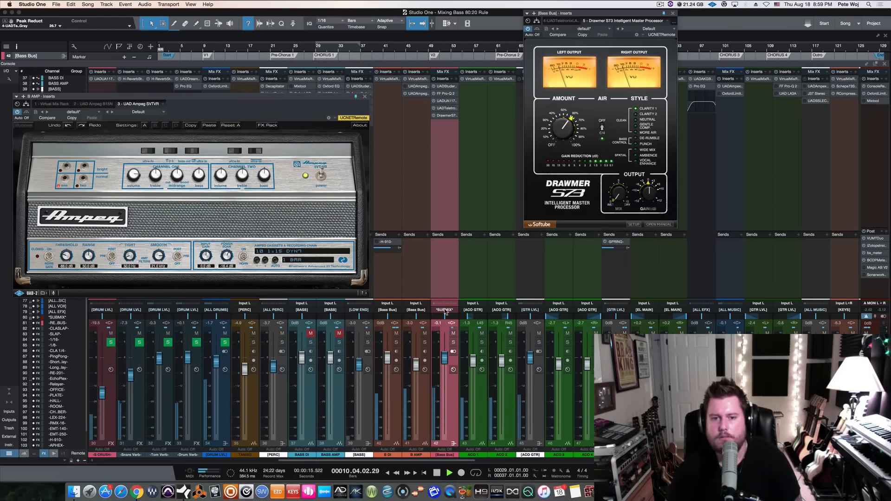
# Bring the Bass Bus fader down to about -8.1 dB while listening
pyautogui.moveTo(444, 352); pyautogui.dragTo(444, 375)
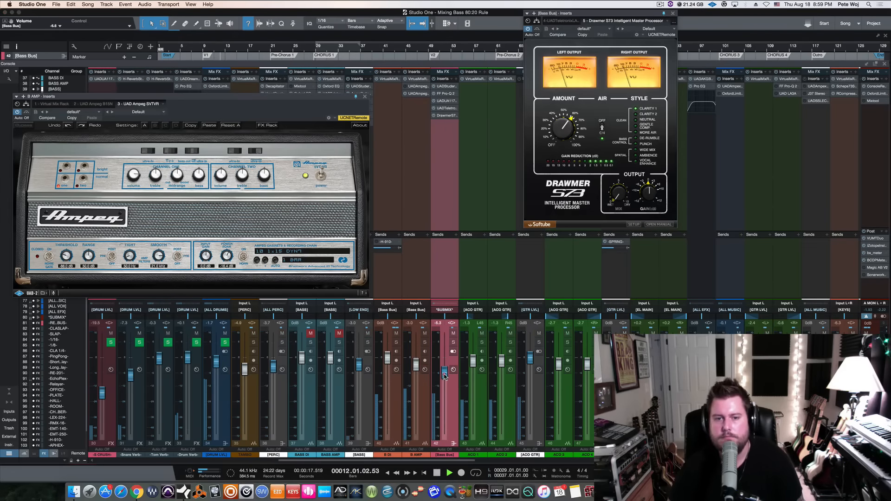
pyautogui.moveTo(443, 372); pyautogui.dragTo(444, 377)
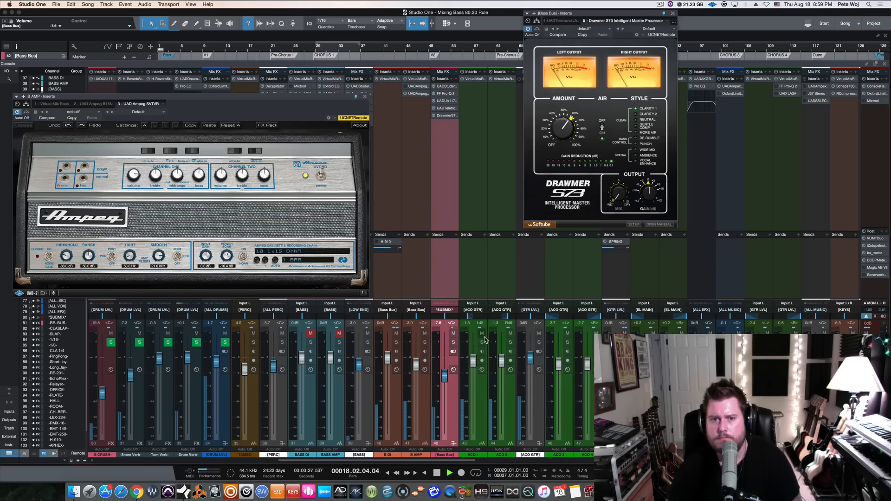
pyautogui.moveTo(444, 364); pyautogui.dragTo(445, 378)
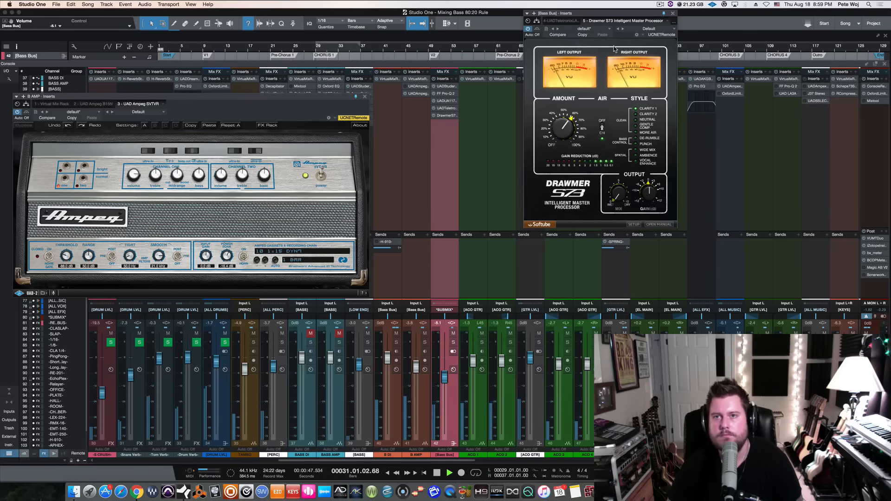
pyautogui.click(672, 13)
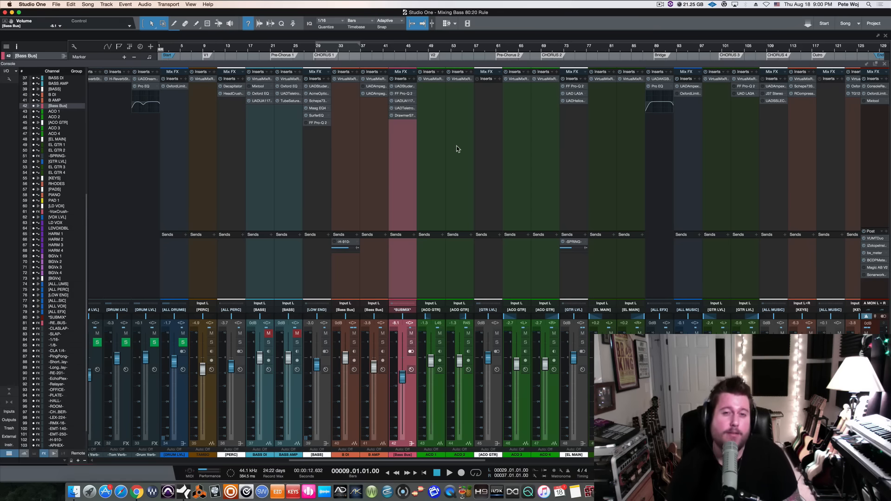
pyautogui.moveTo(459, 150)
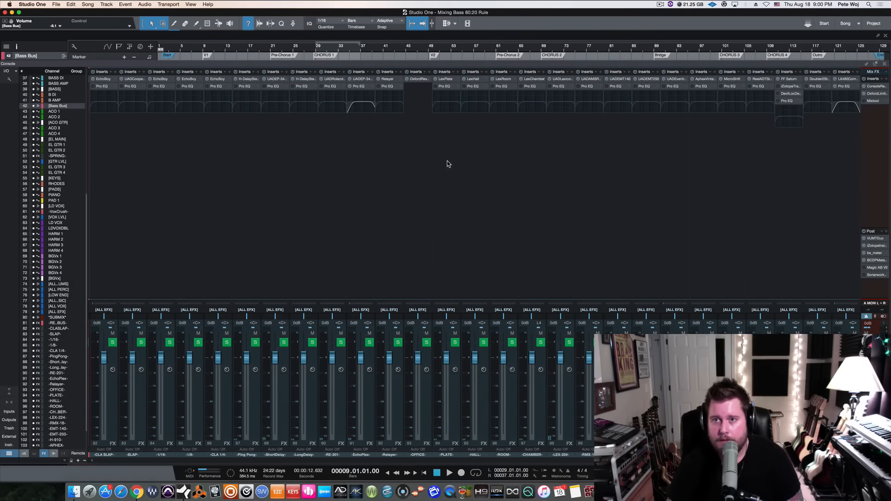
pyautogui.moveTo(622, 193)
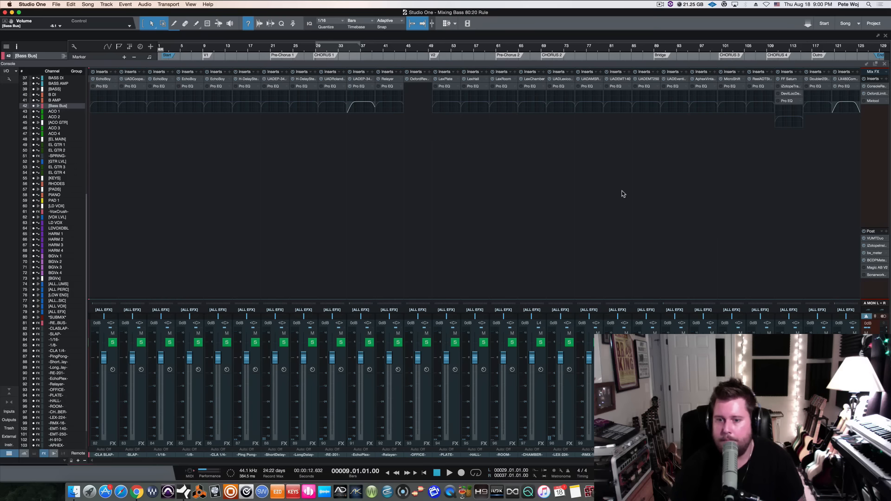
pyautogui.moveTo(676, 84)
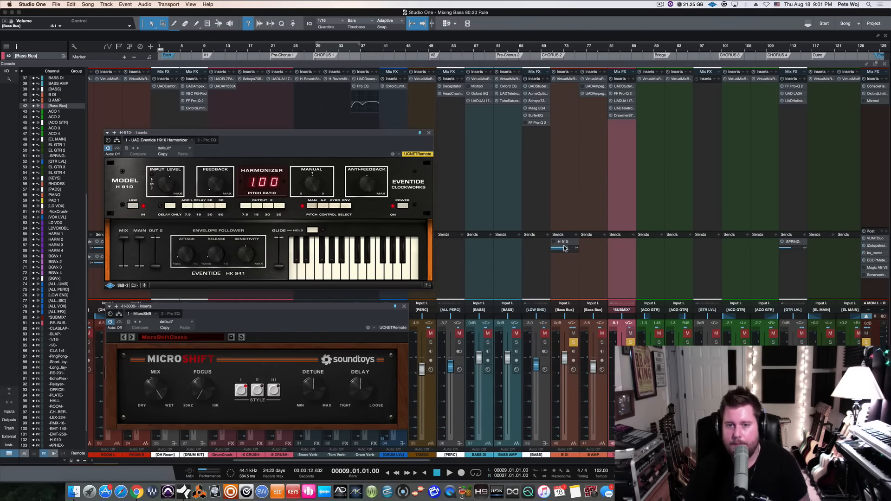
# Set the Bass Bus H910 harmonizer send to about -33.8 dB and raise its fader to -7.3 dB
pyautogui.click(563, 248)
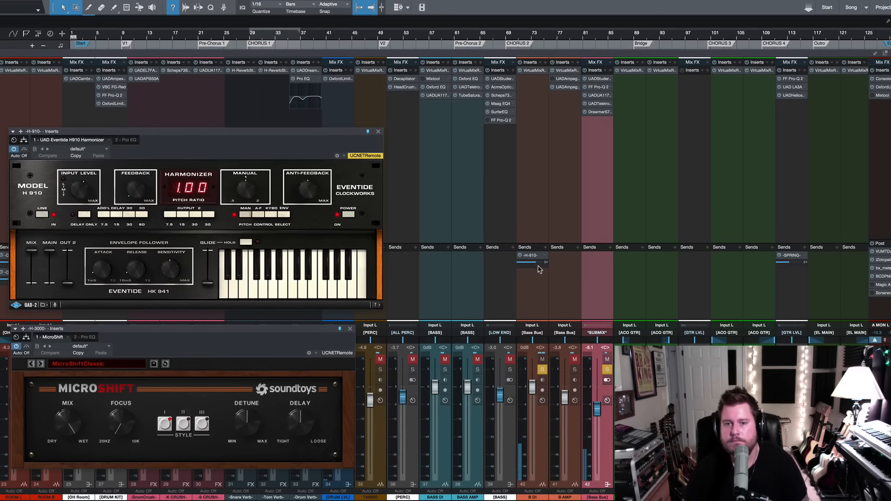
pyautogui.moveTo(523, 256)
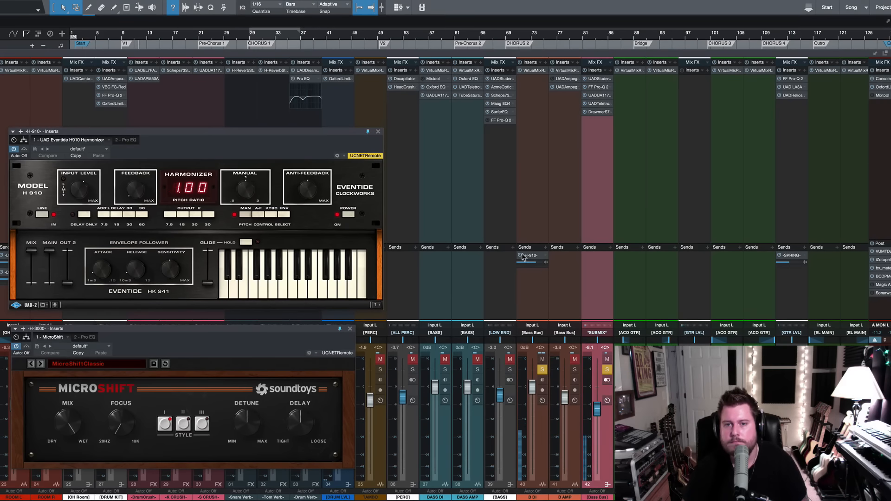
pyautogui.moveTo(529, 256); pyautogui.dragTo(541, 264)
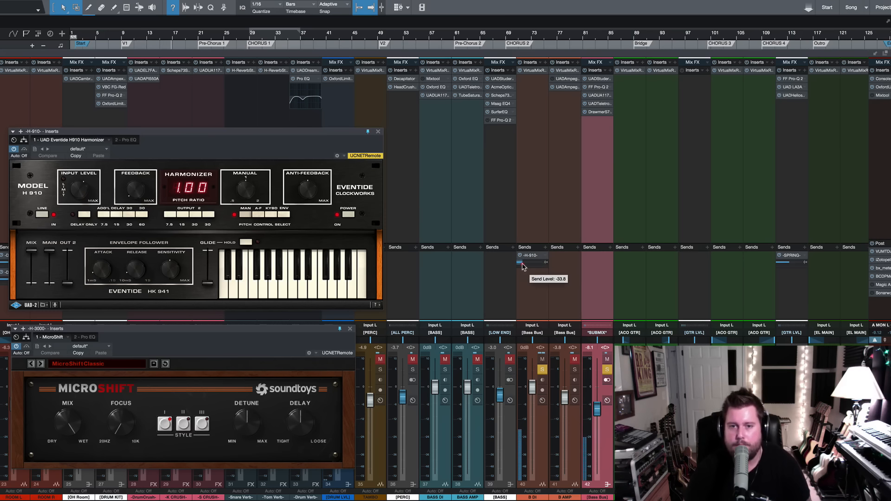
pyautogui.moveTo(522, 262); pyautogui.dragTo(544, 263)
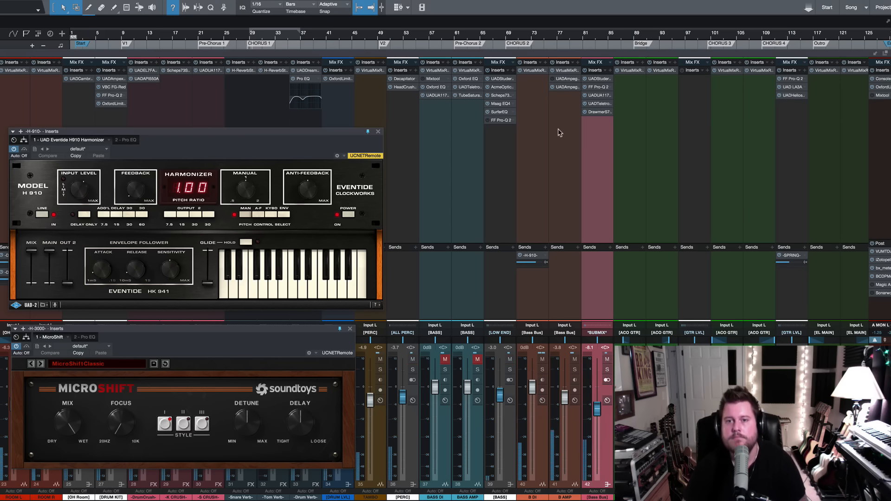
pyautogui.moveTo(582, 282)
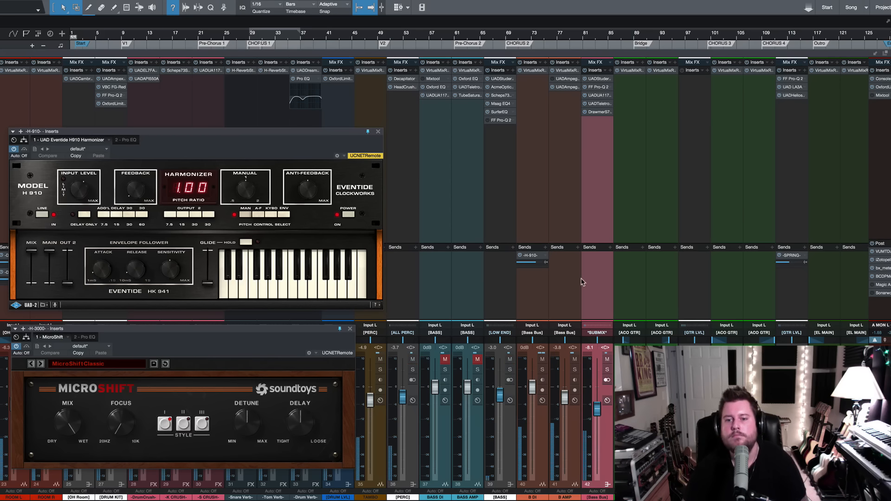
pyautogui.moveTo(597, 421); pyautogui.dragTo(597, 412)
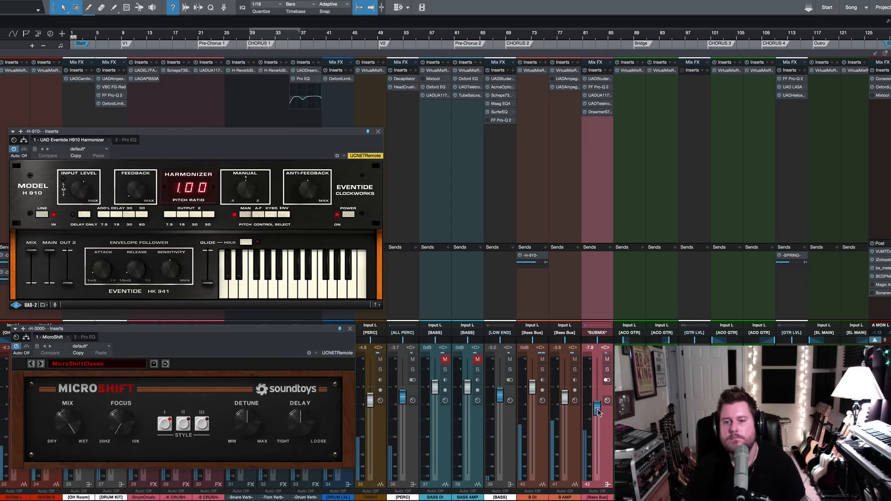
pyautogui.moveTo(597, 412); pyautogui.dragTo(597, 392)
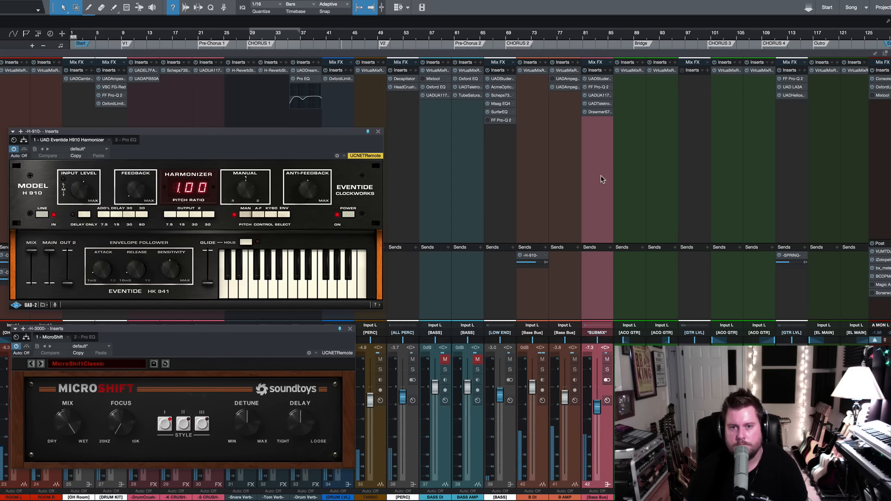
pyautogui.moveTo(659, 172)
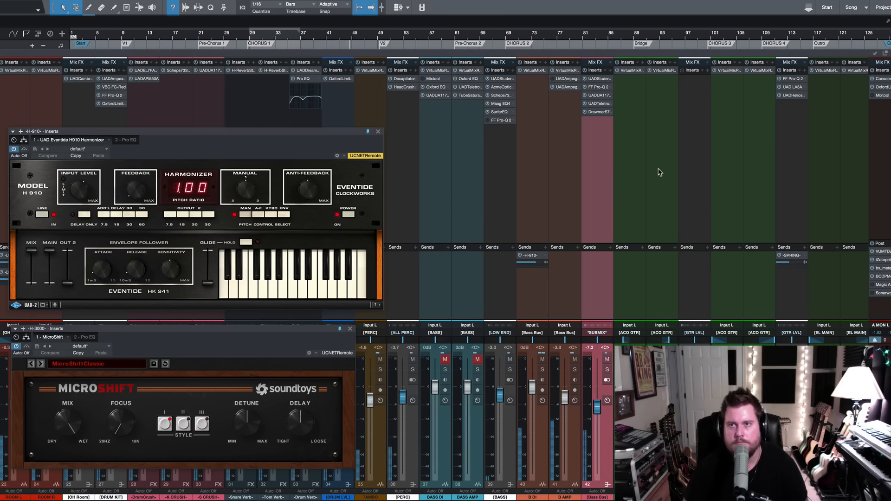